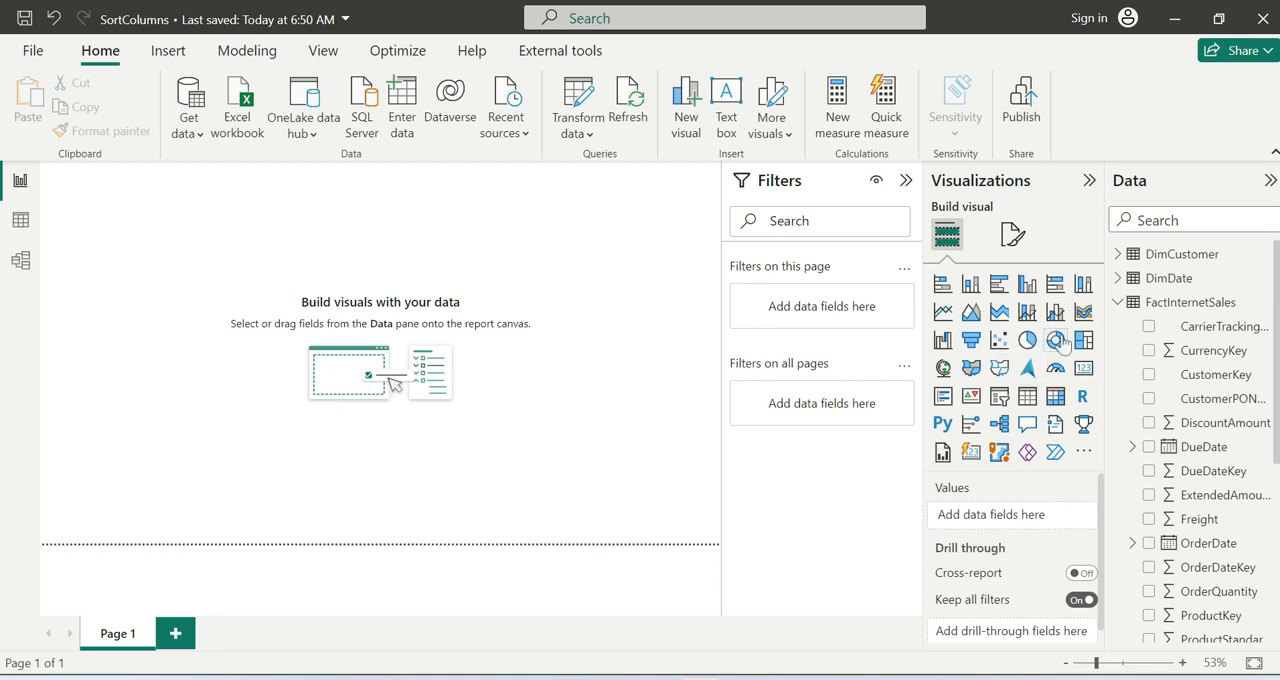
mouse_move(1056, 340)
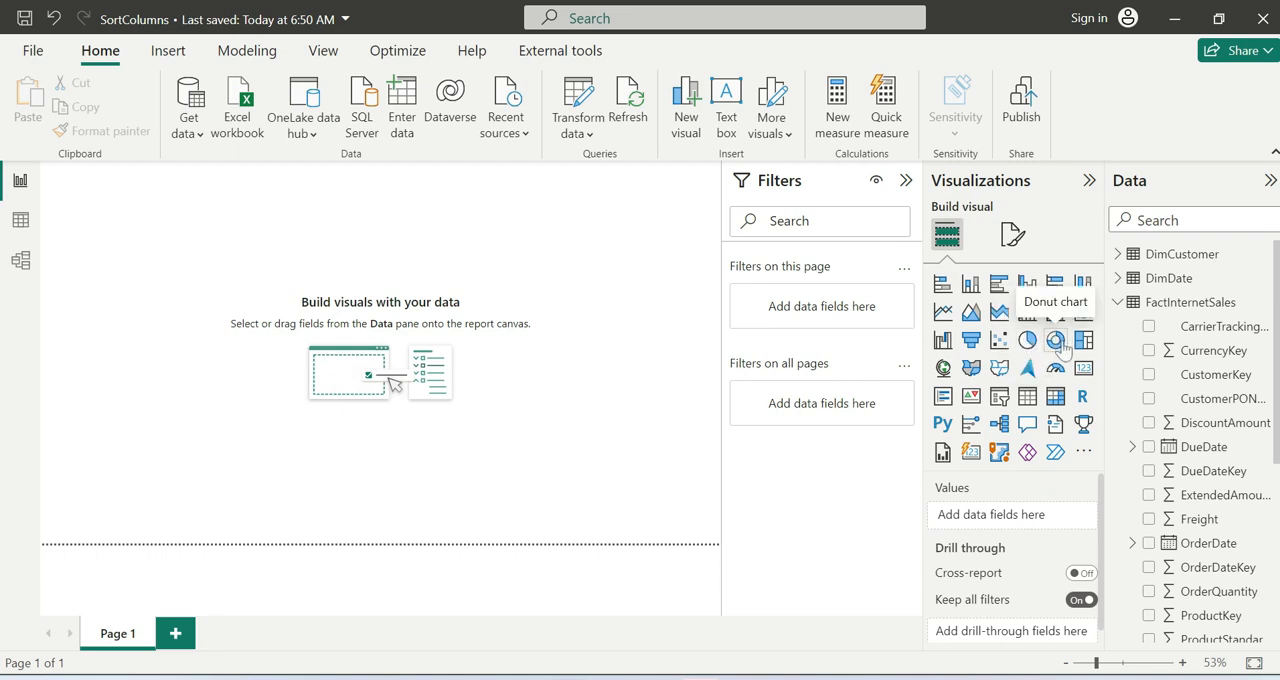
mouse_move(1028, 340)
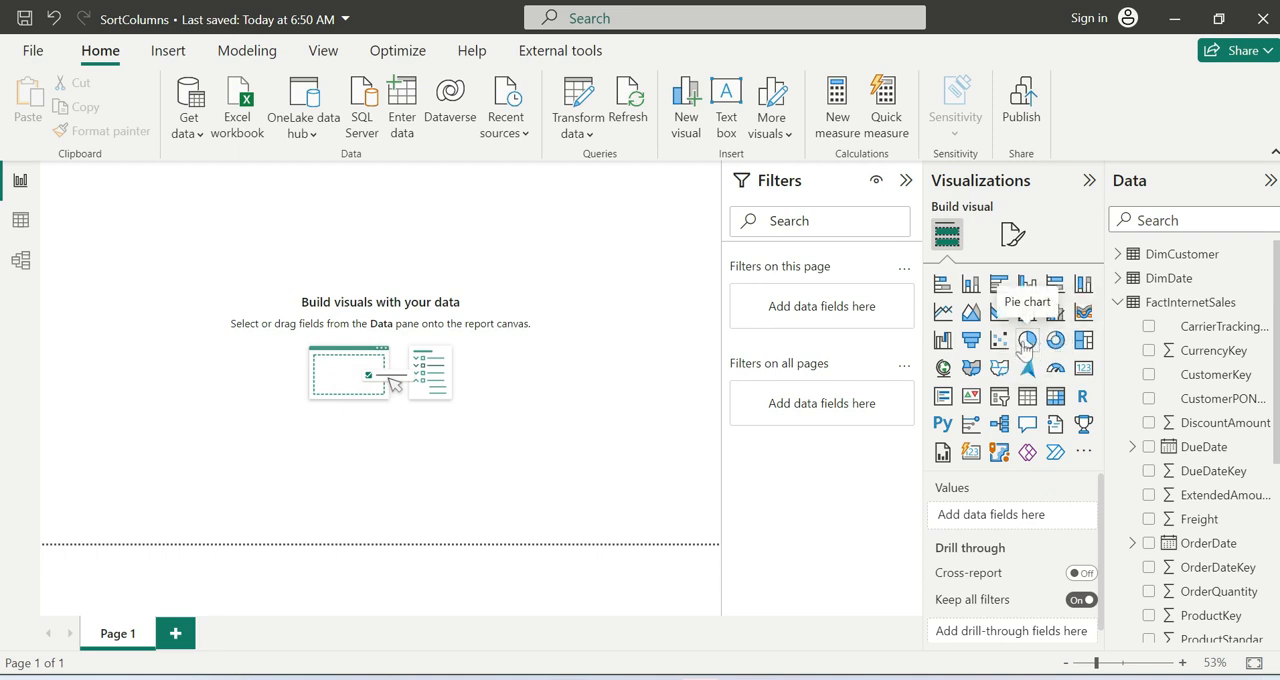
- Add a blank donut chart, centre it on the page and set EnglishEducation as its legend
left_click(1028, 340)
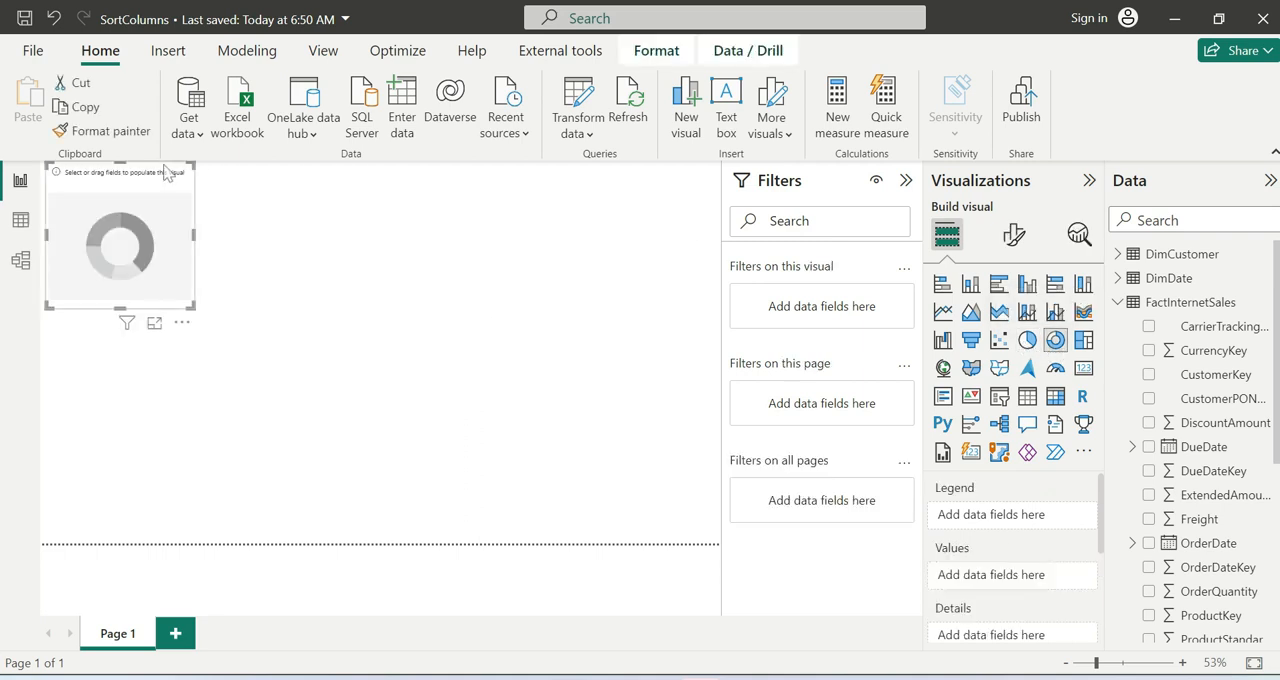
left_click_drag(118, 236, 410, 336)
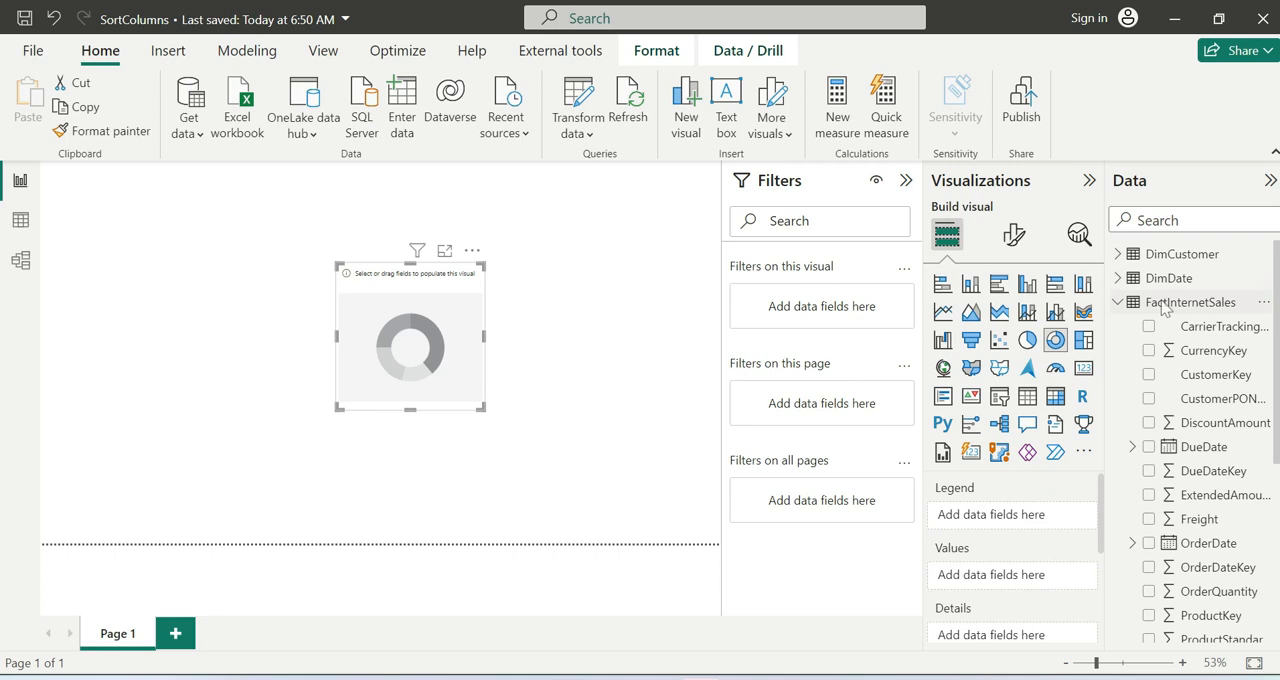
left_click(1116, 302)
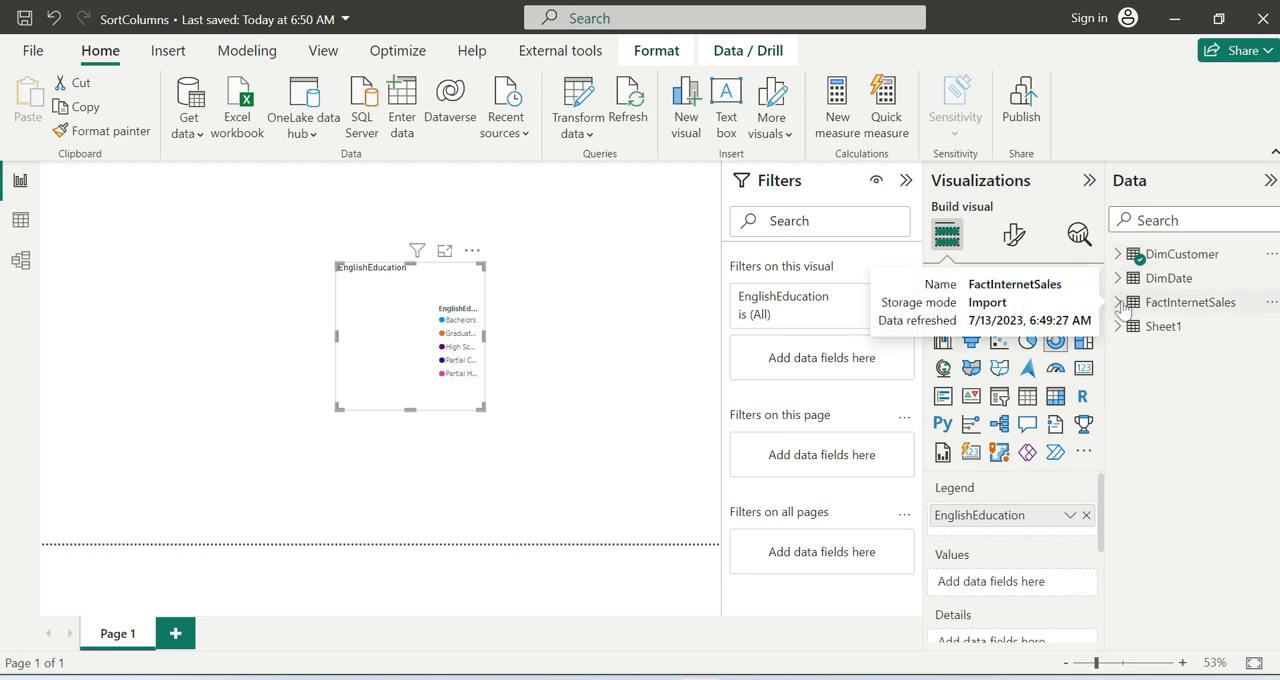
- Add SalesAmount from FactInternetSales as the donut's values and enlarge the chart
left_click(1120, 300)
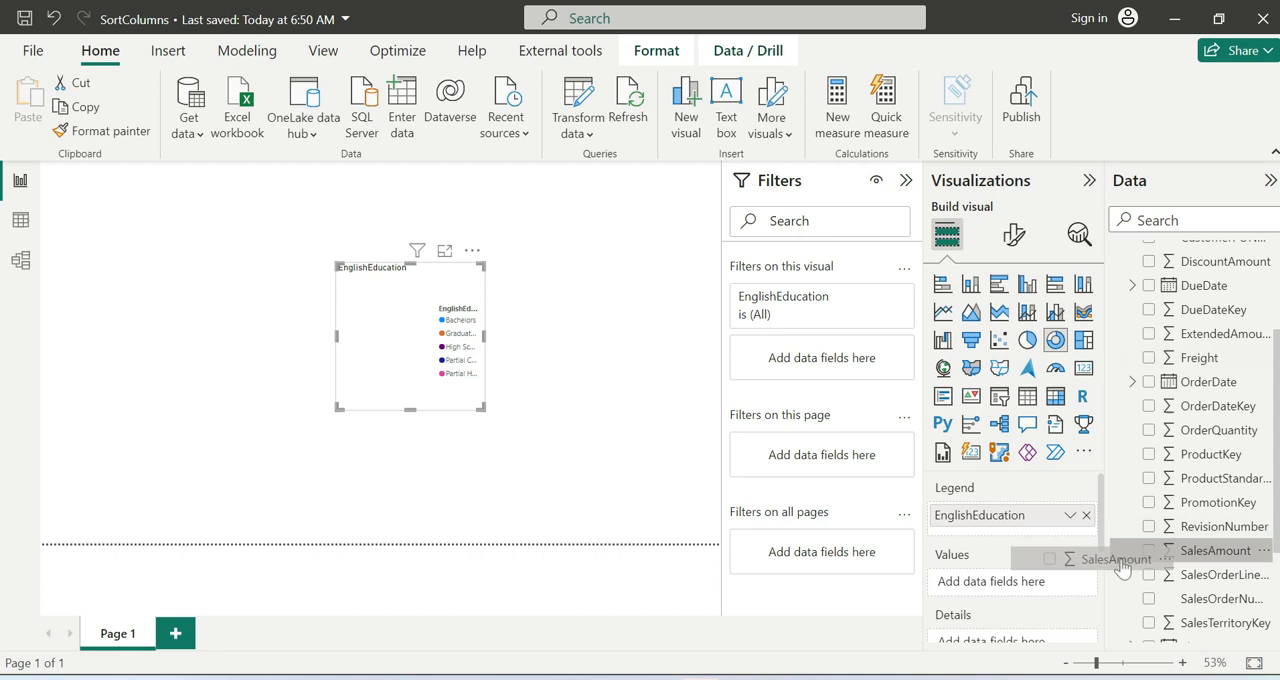
left_click(1148, 550)
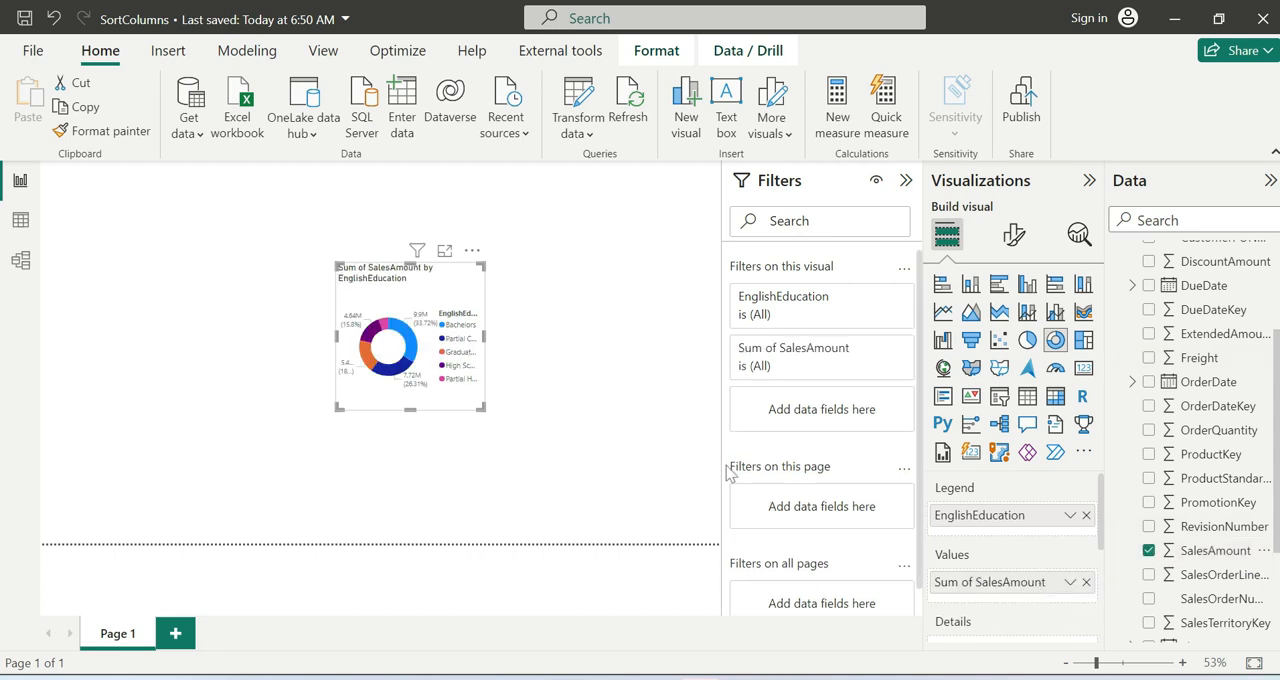
left_click_drag(488, 412, 552, 458)
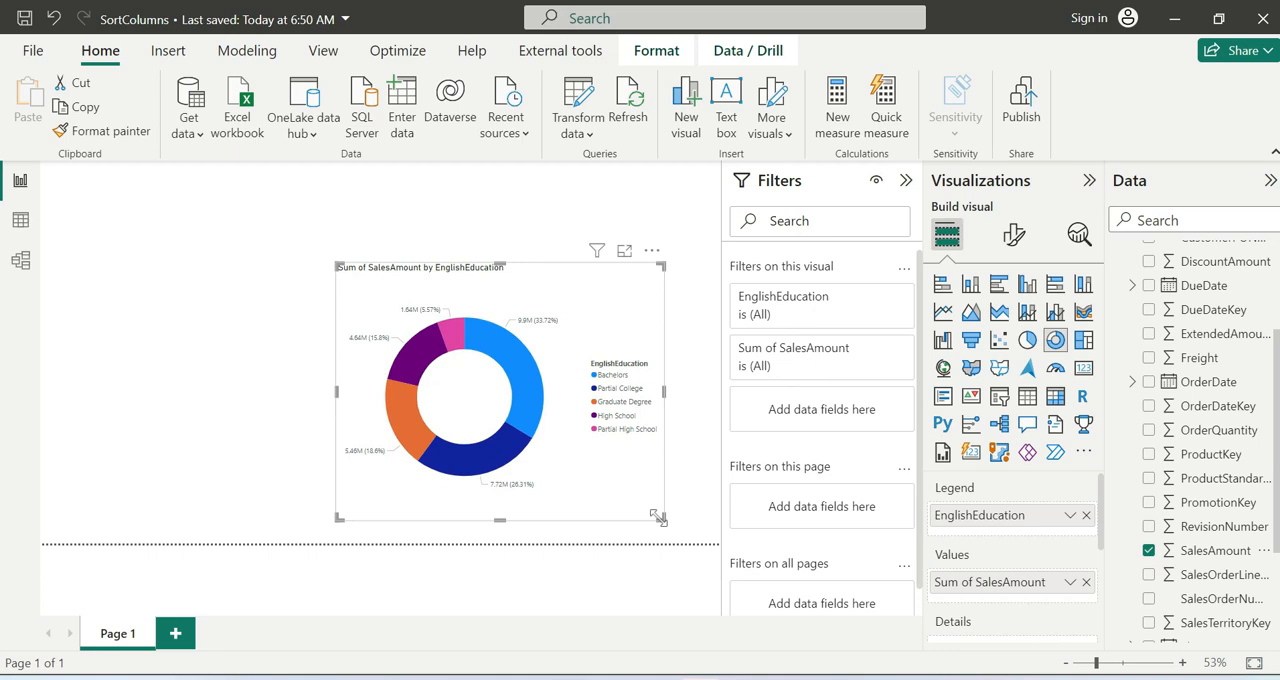
mouse_move(590, 338)
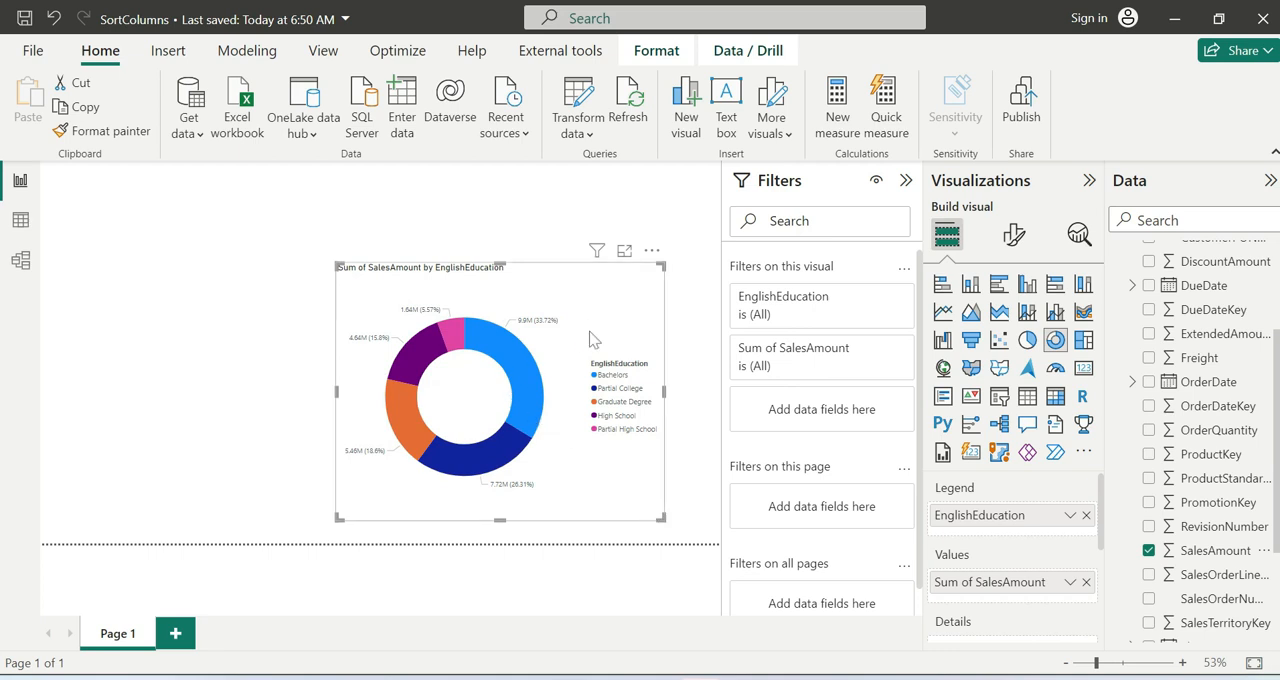
mouse_move(600, 308)
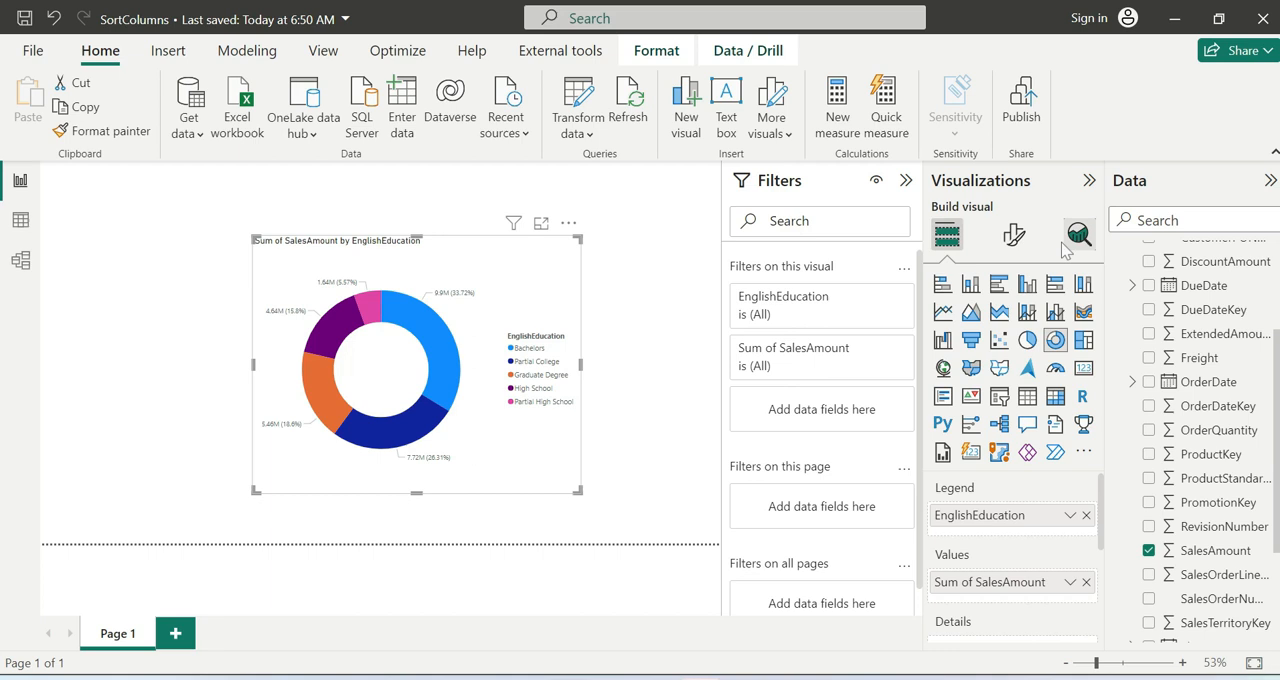
- In Format visual, toggle the legend off and on and expand the Slices colour settings
left_click(1012, 236)
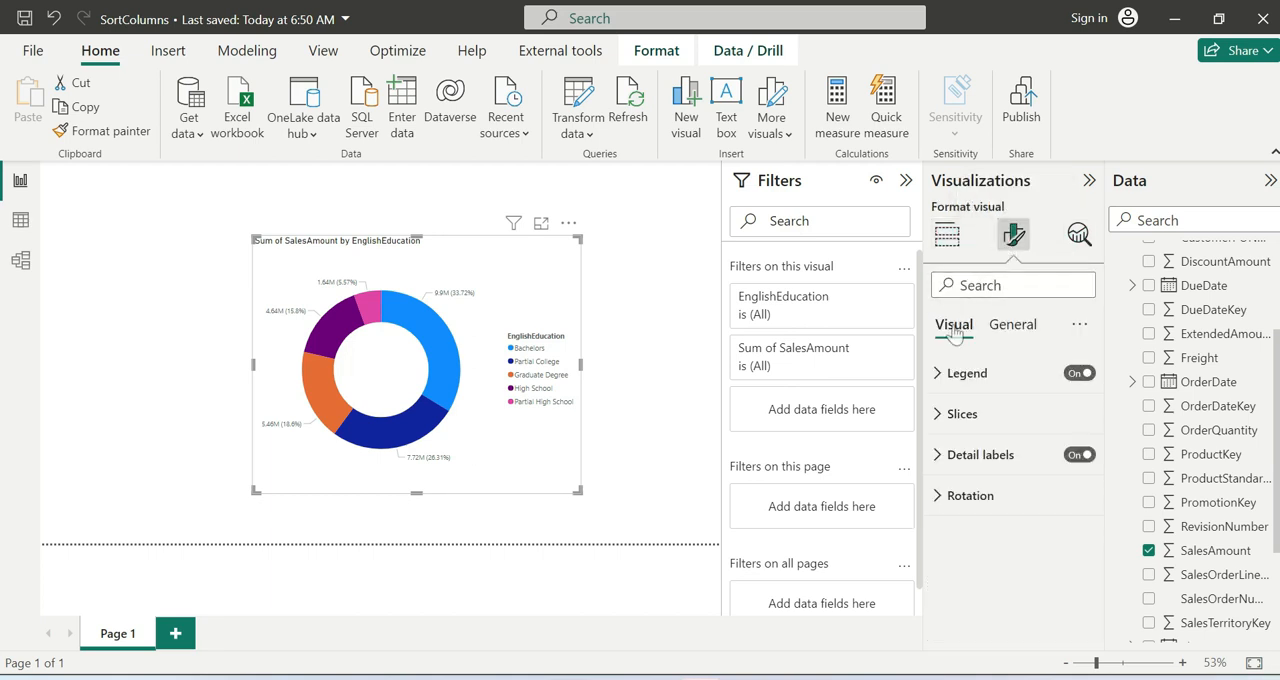
left_click(946, 236)
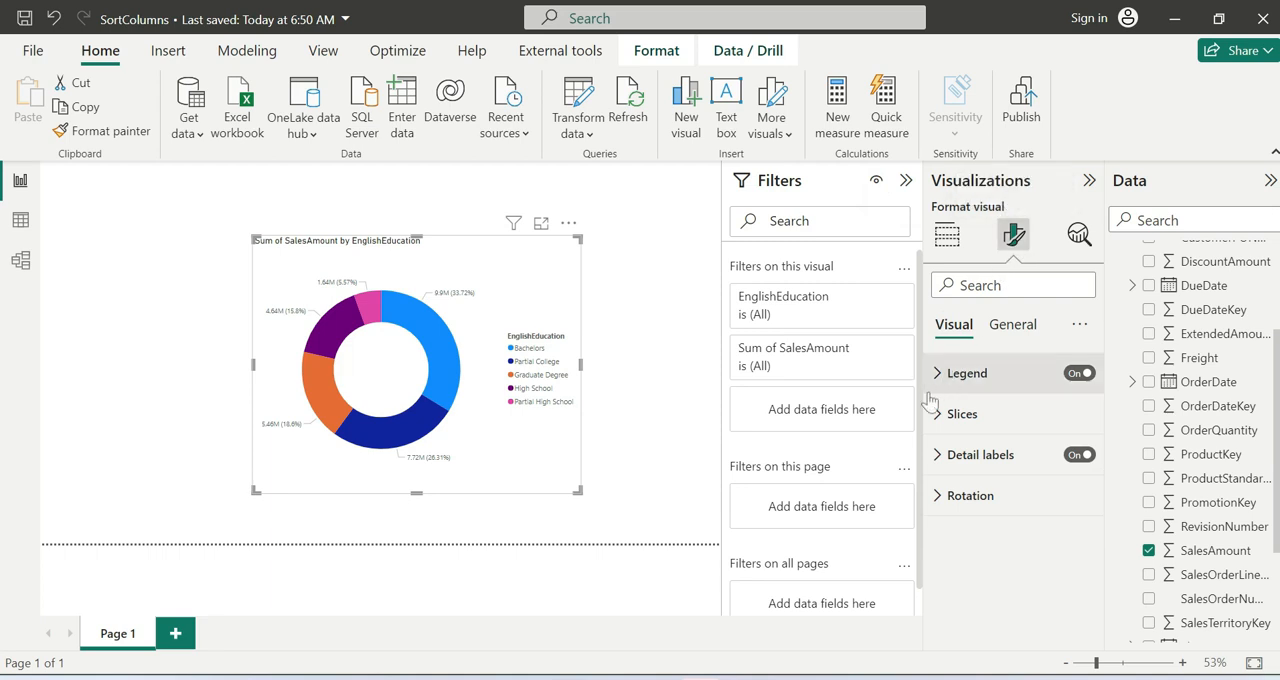
left_click(1080, 374)
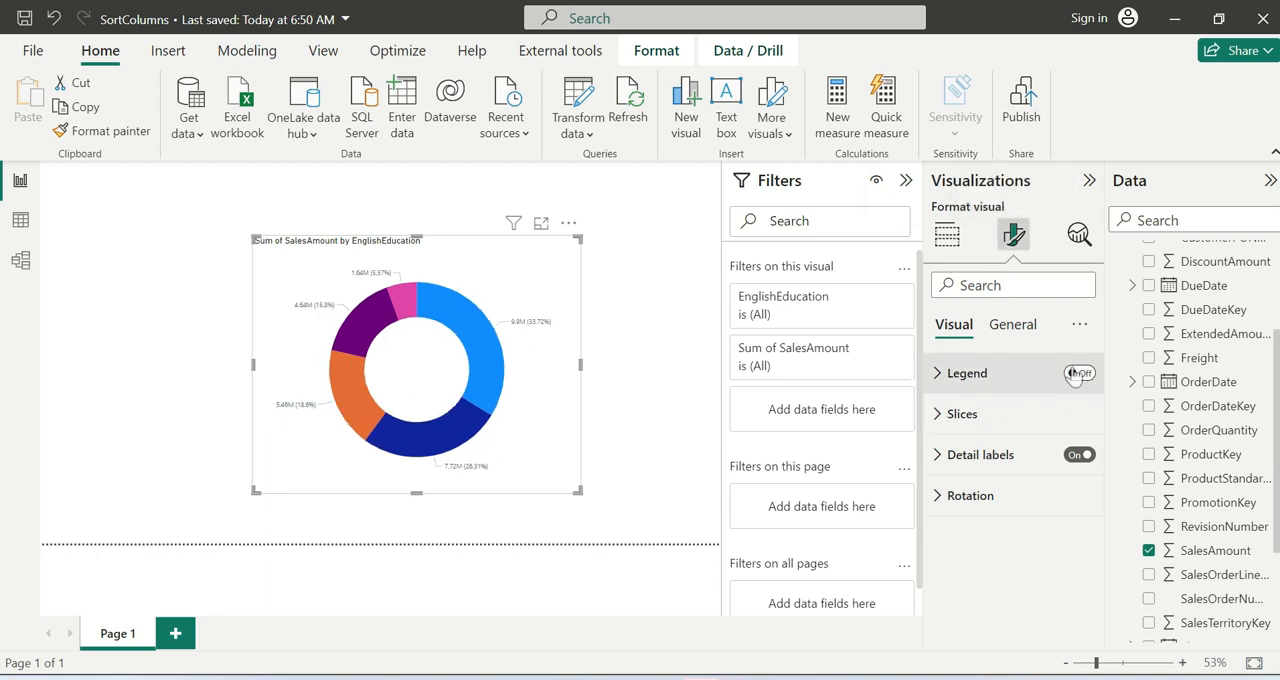
left_click(1080, 374)
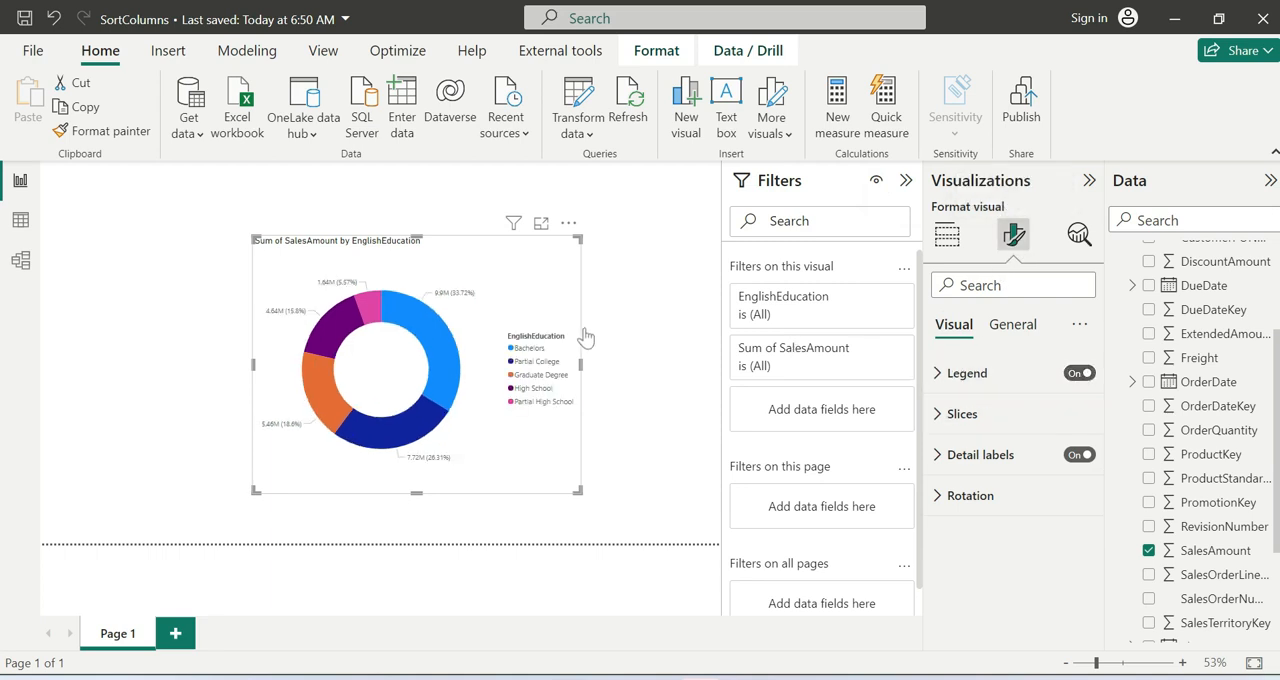
left_click(1080, 374)
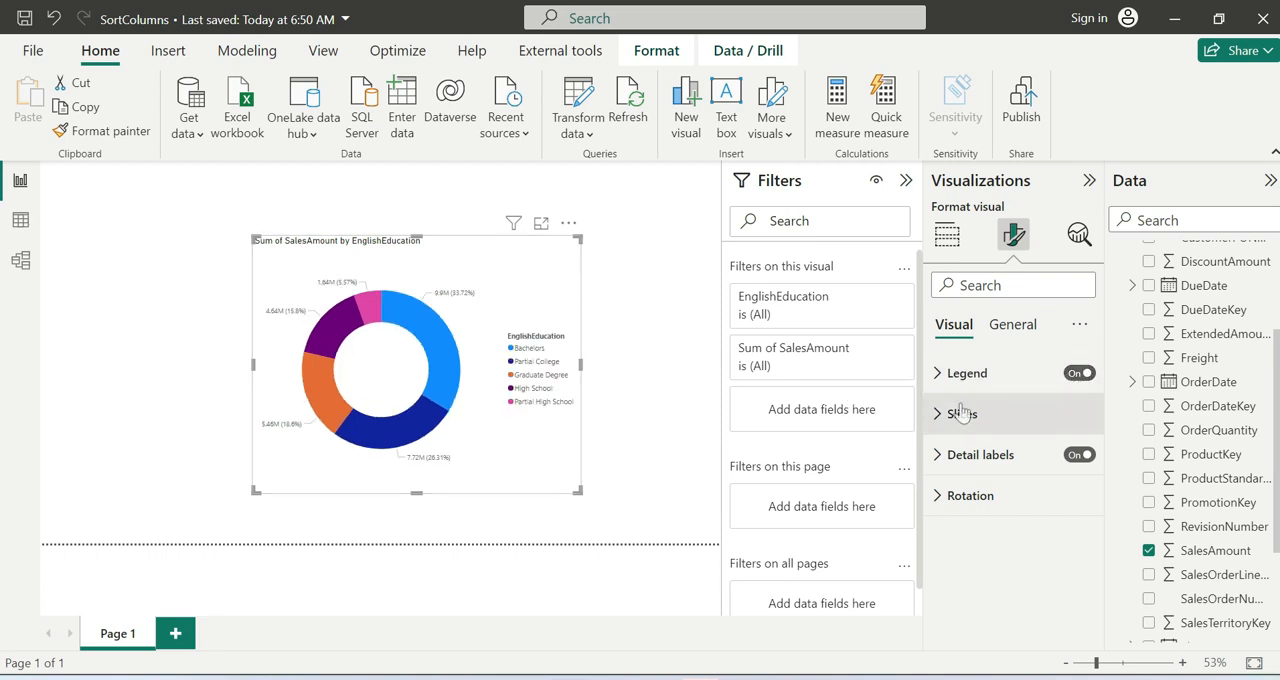
left_click(980, 512)
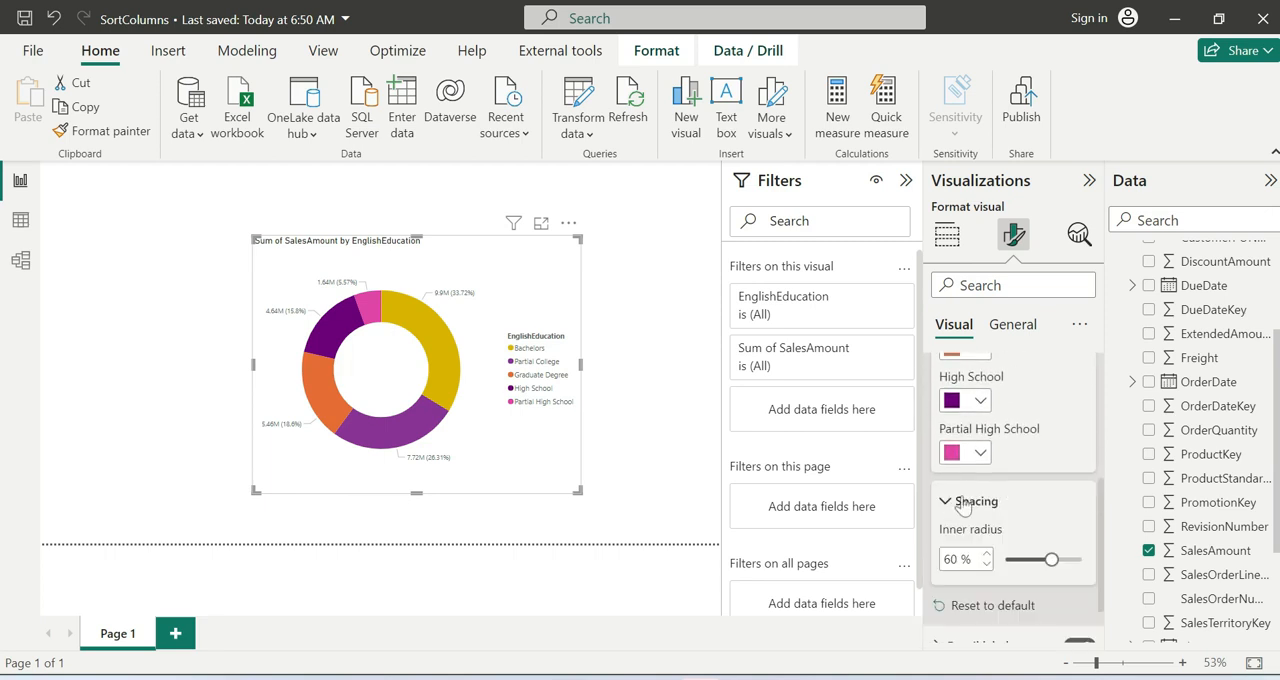
- Try the inner radius at 16%, 85%, 32% and 42%, settling on 45%
scroll("down", 3)
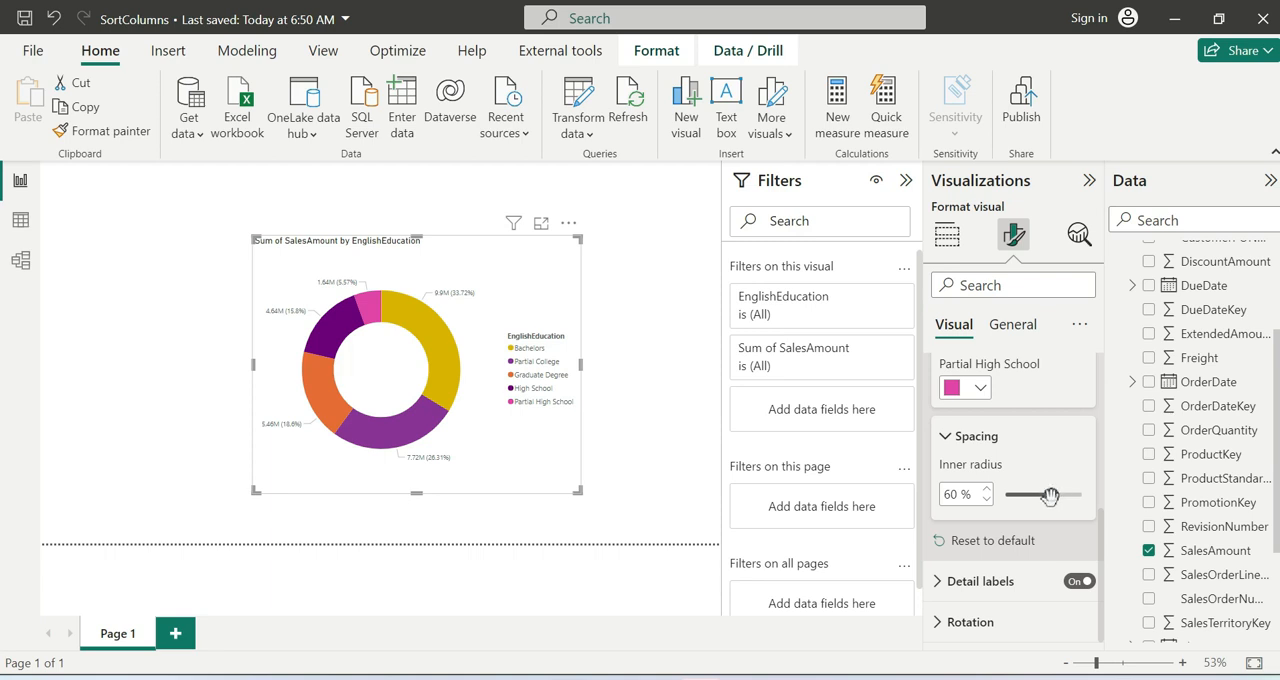
left_click_drag(1050, 496, 1010, 496)
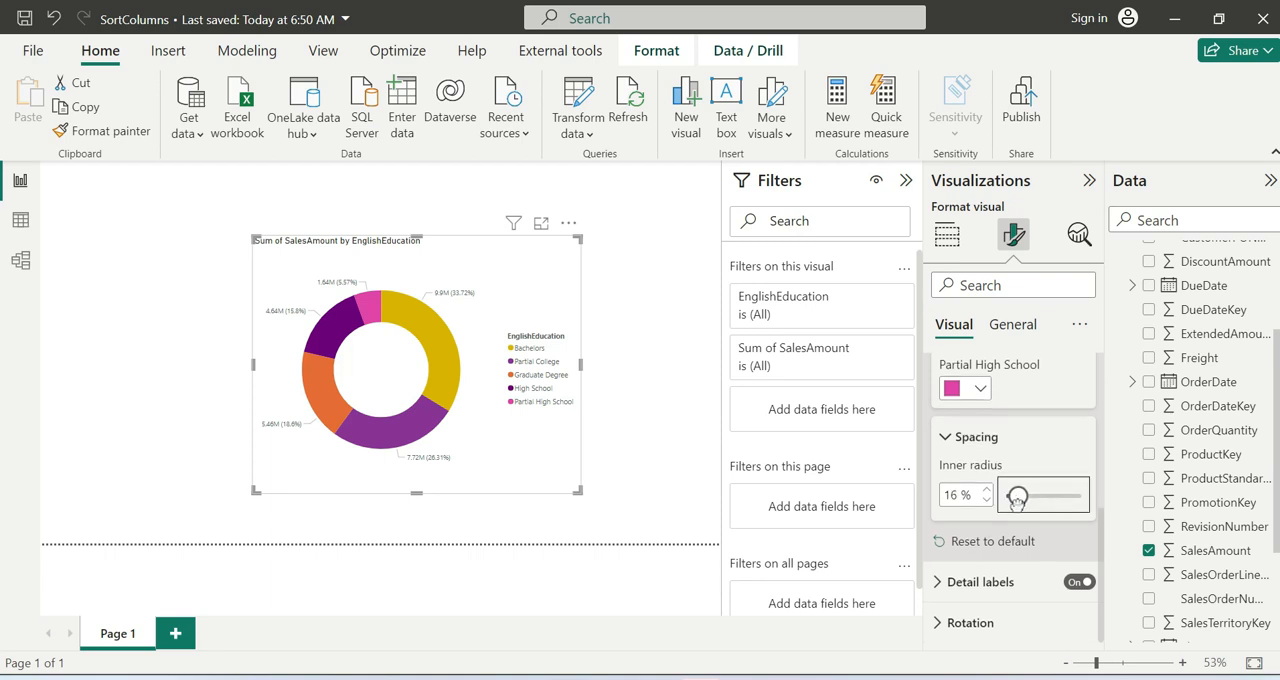
left_click_drag(1016, 496, 1076, 492)
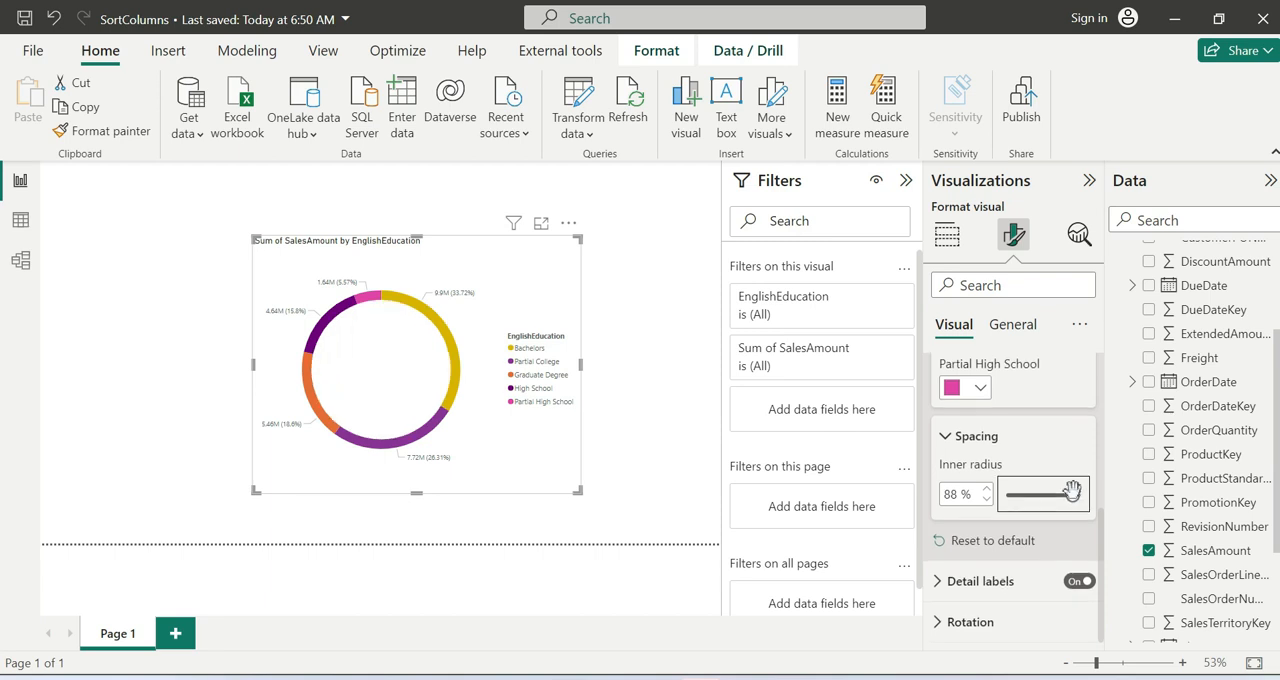
left_click_drag(1076, 494, 1070, 494)
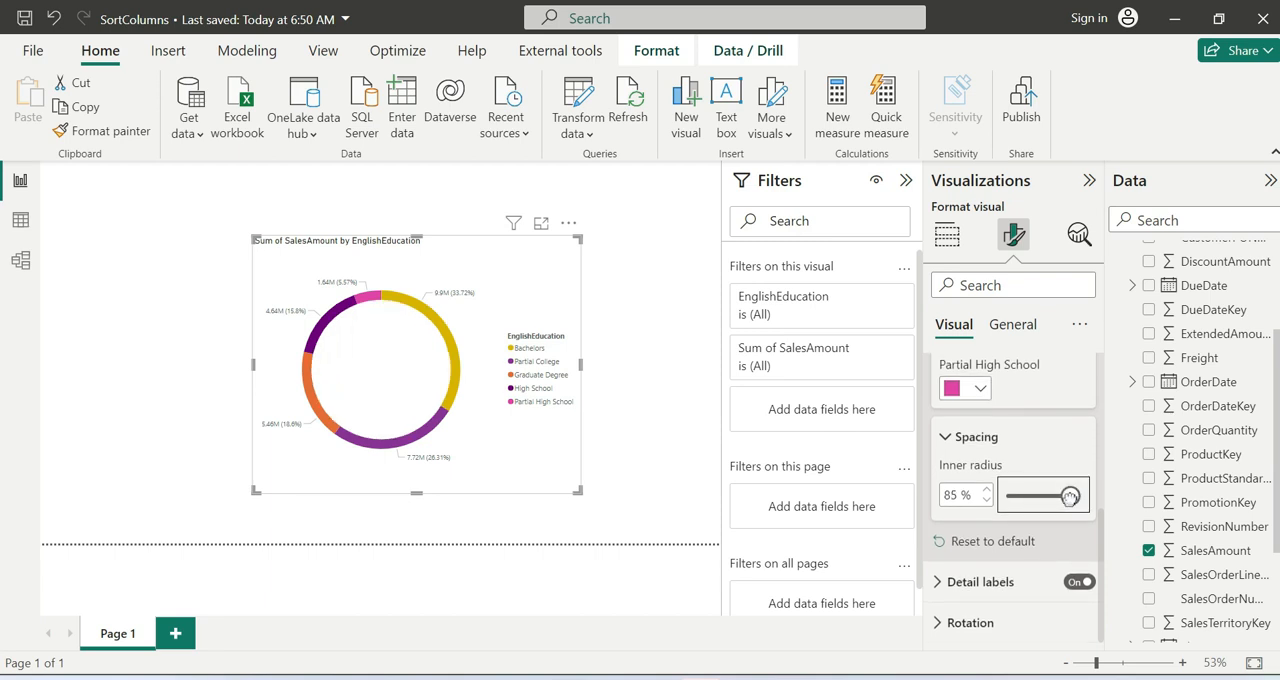
left_click_drag(1072, 496, 1024, 496)
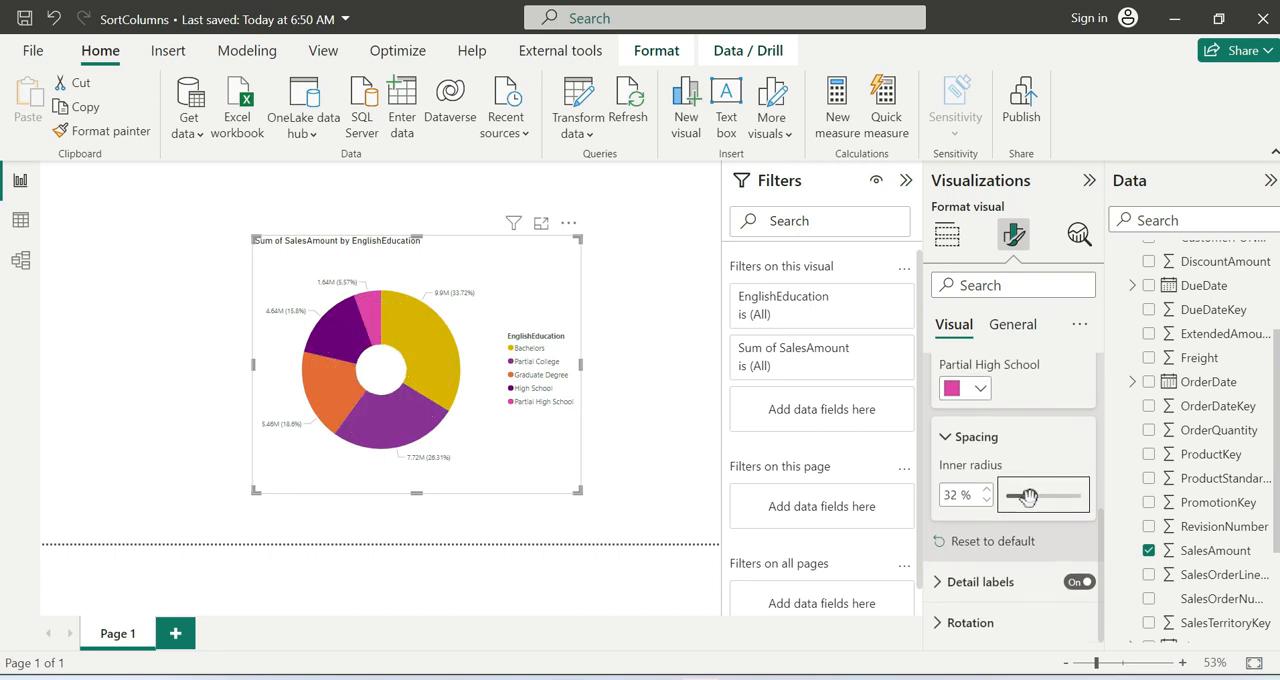
left_click_drag(1024, 496, 1044, 496)
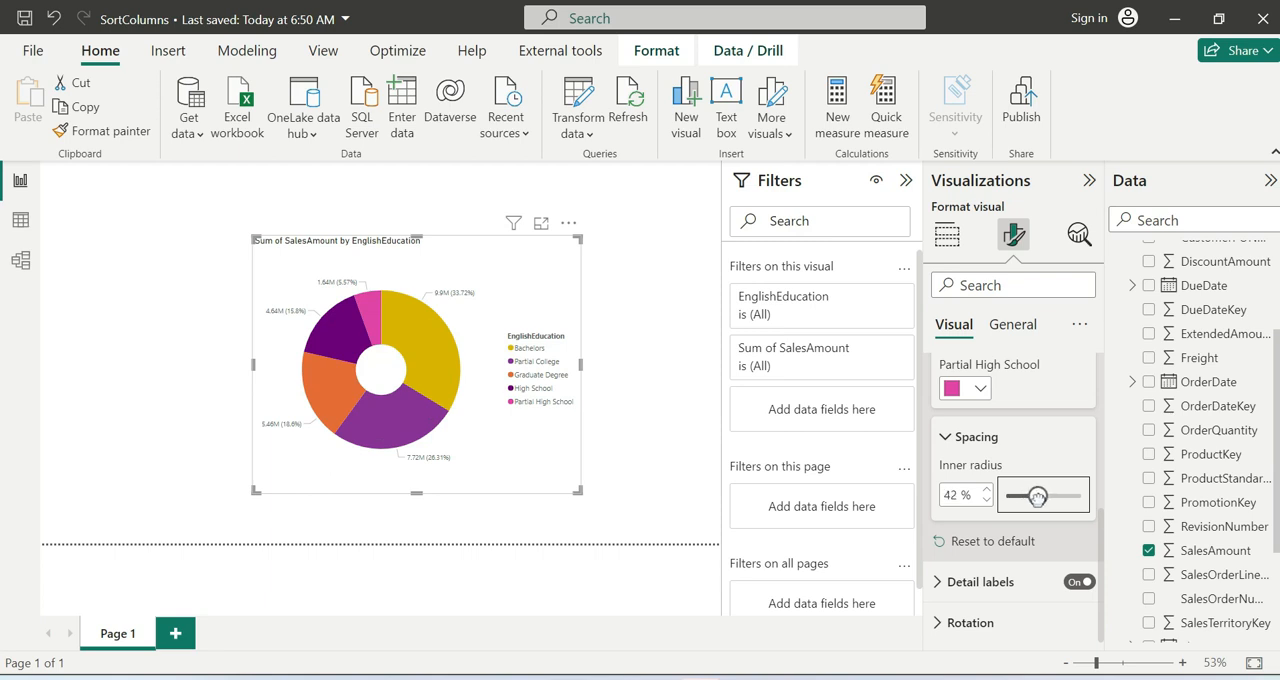
left_click_drag(1028, 496, 1040, 496)
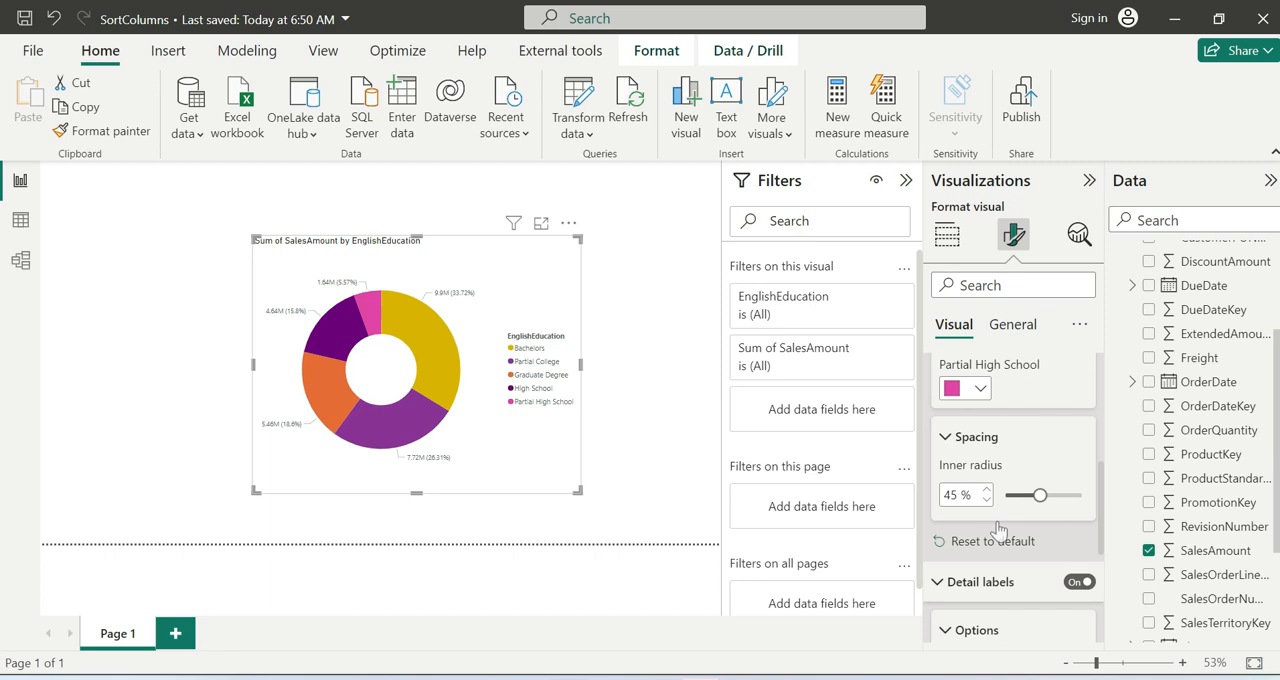
- Try detail label positions inside and preferred inside/outside, settling on Outside
left_click(1012, 524)
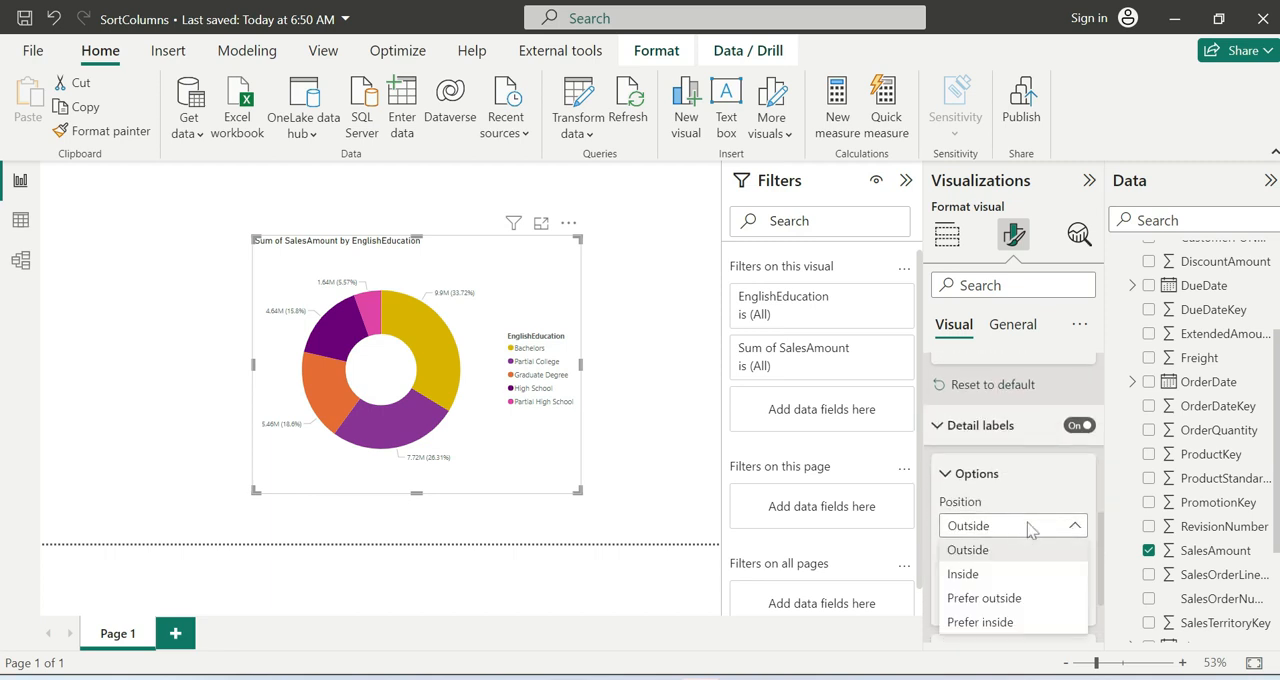
left_click(962, 572)
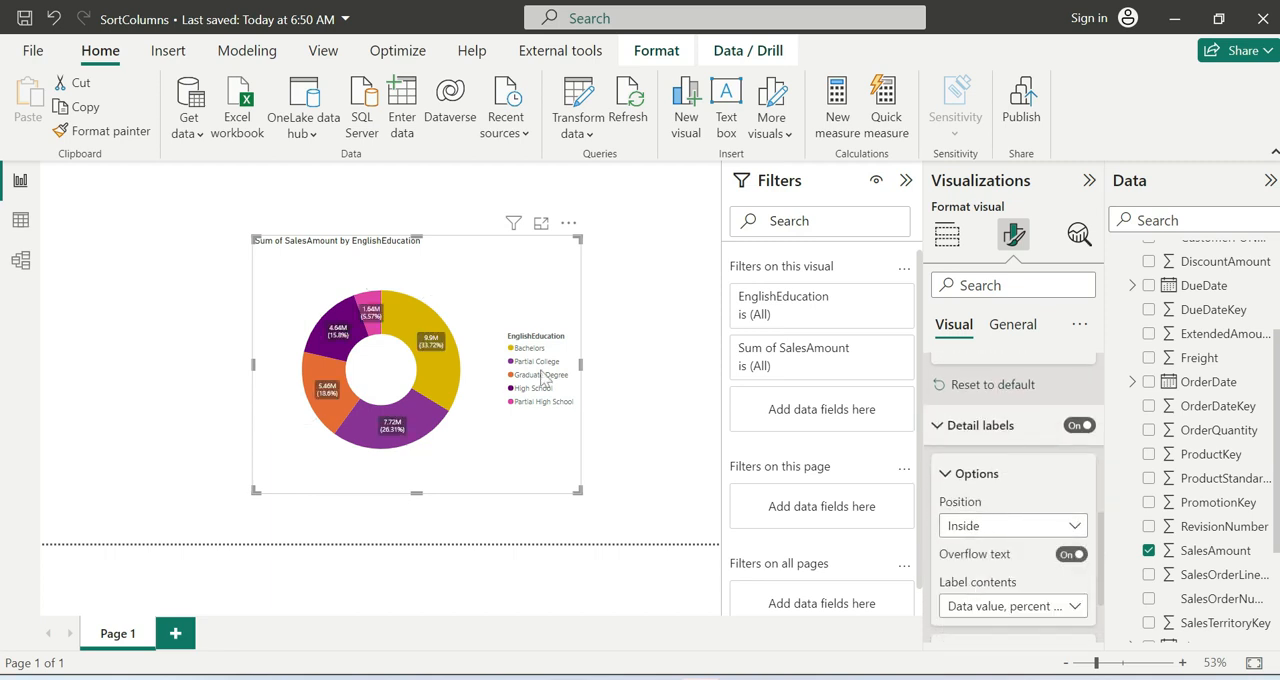
left_click(1012, 524)
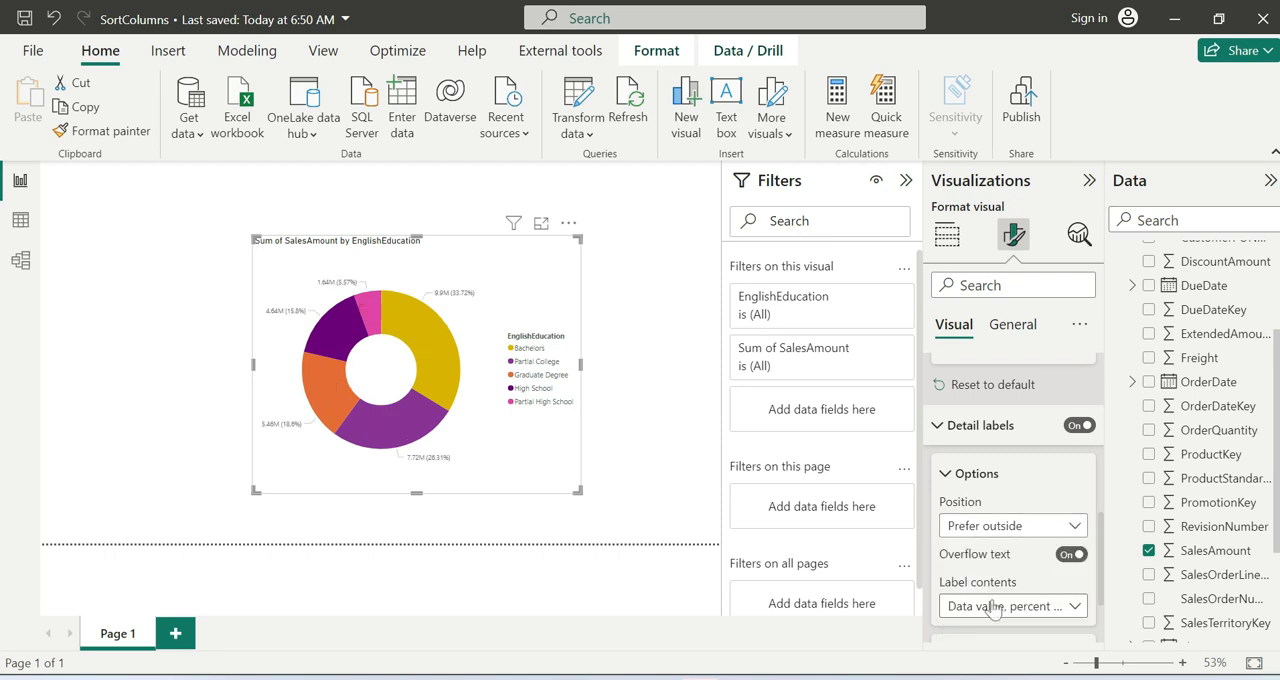
left_click(1012, 524)
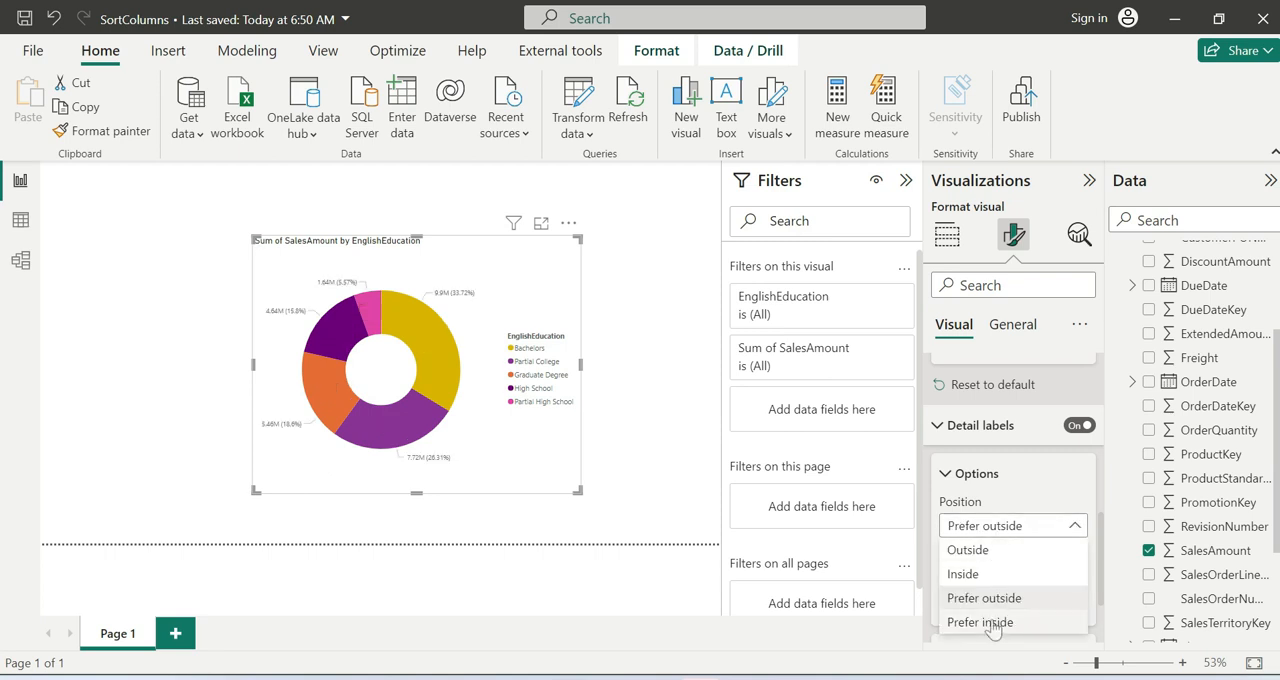
left_click(980, 620)
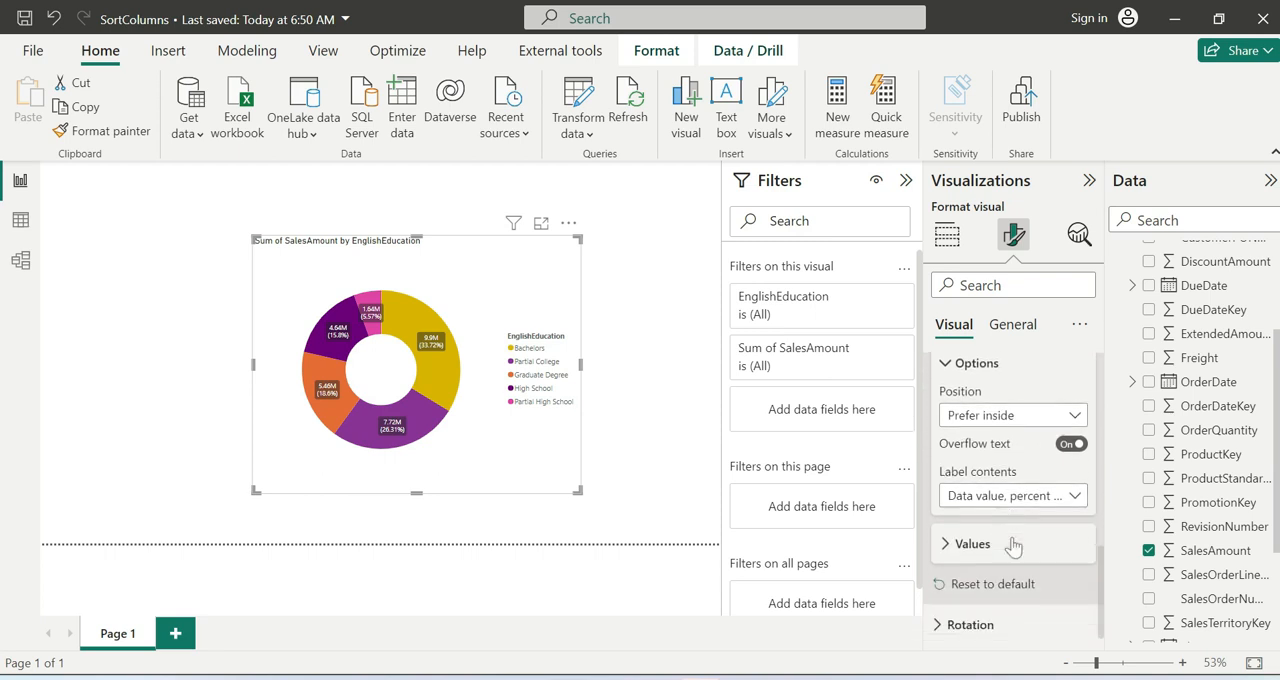
left_click(1012, 412)
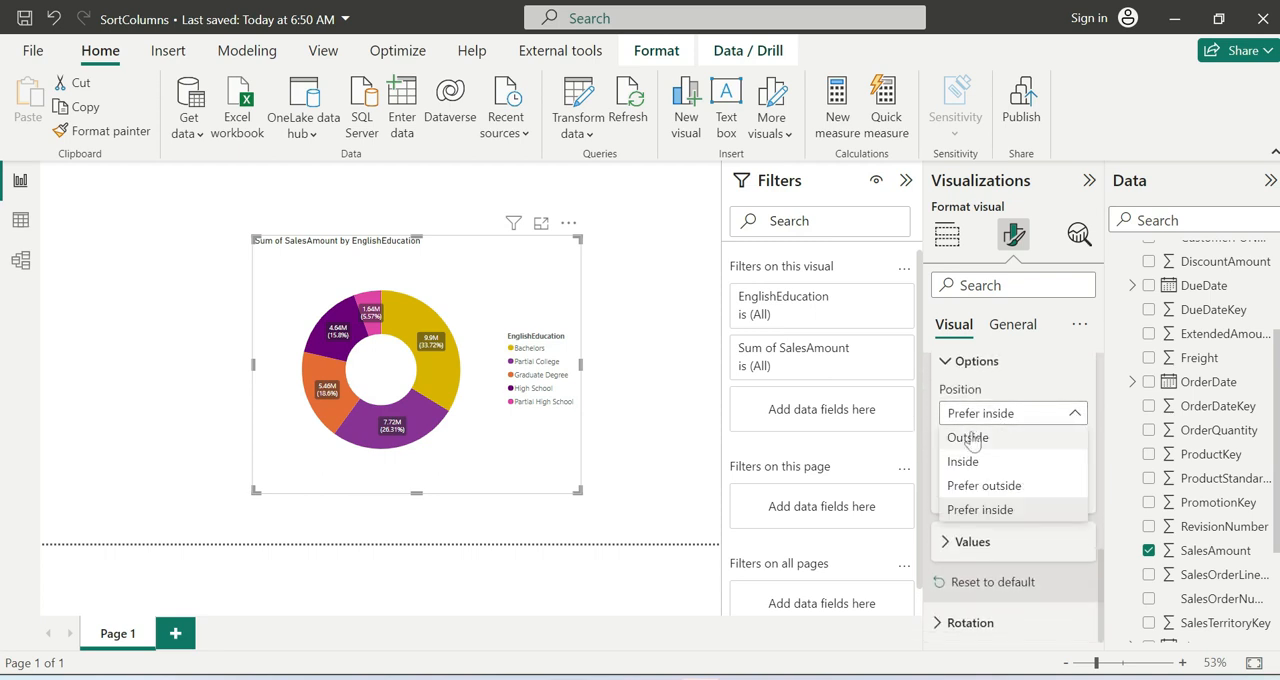
left_click(968, 438)
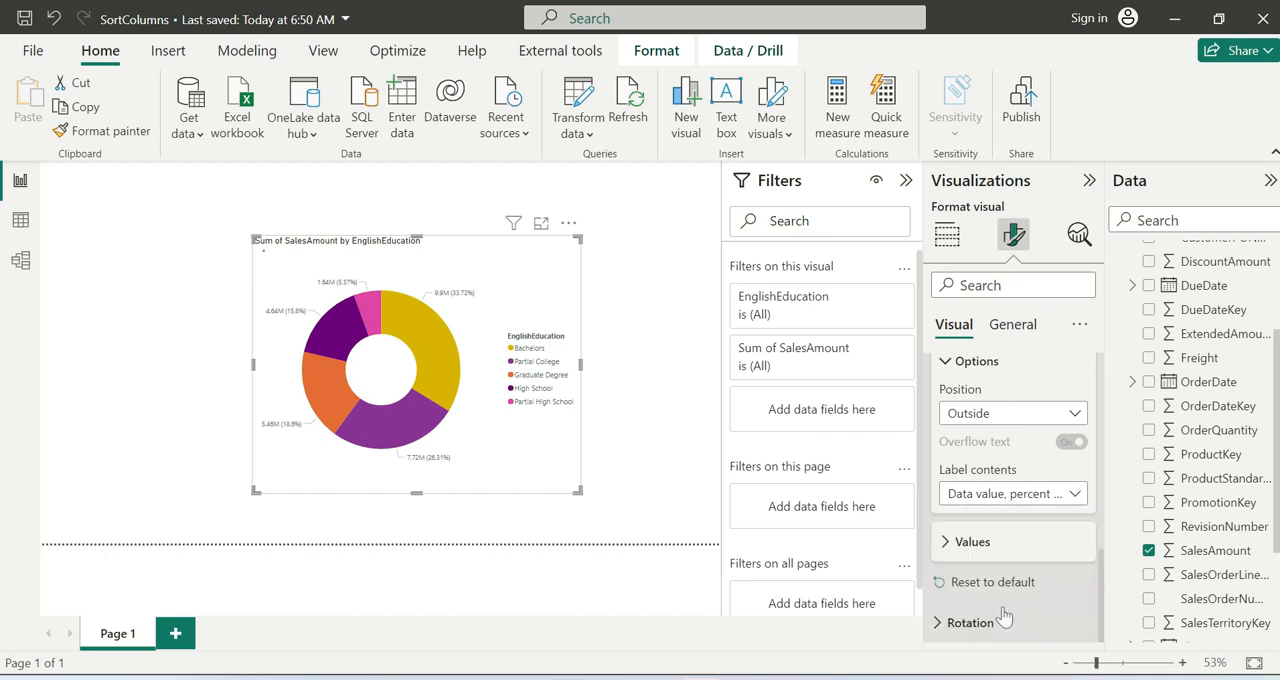
- Set the label contents to All detail labels: category, value and percent of total
left_click(1010, 492)
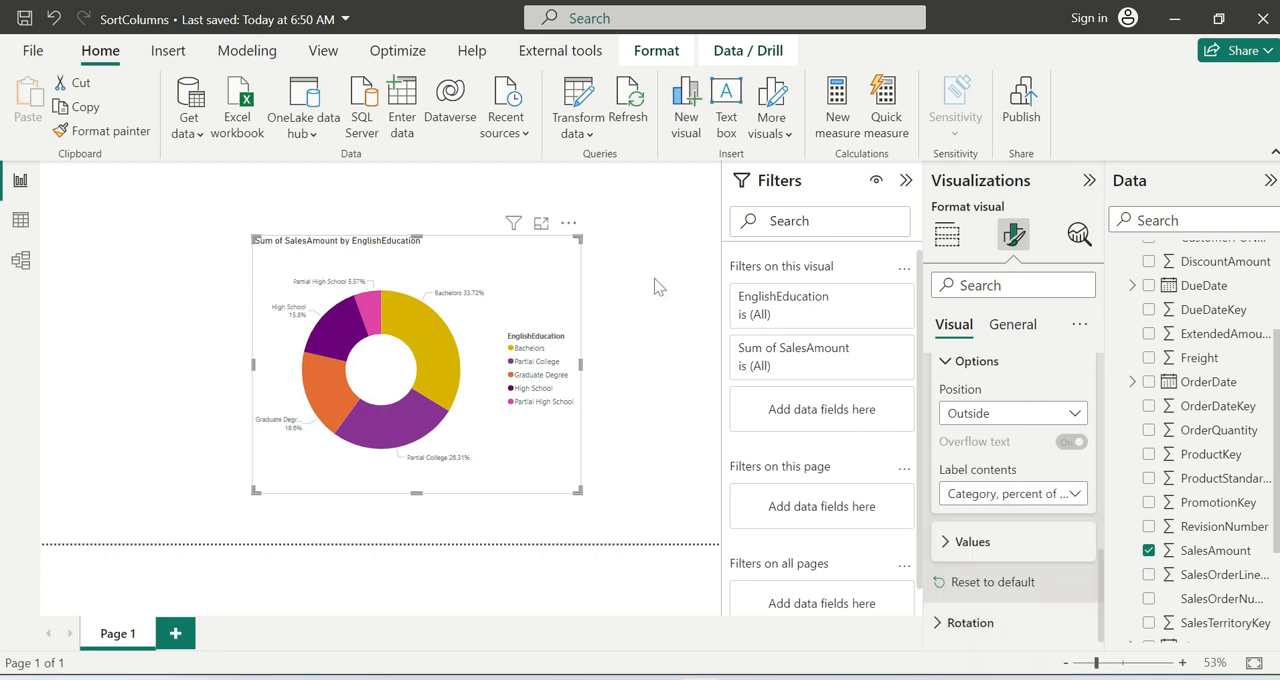
mouse_move(890, 492)
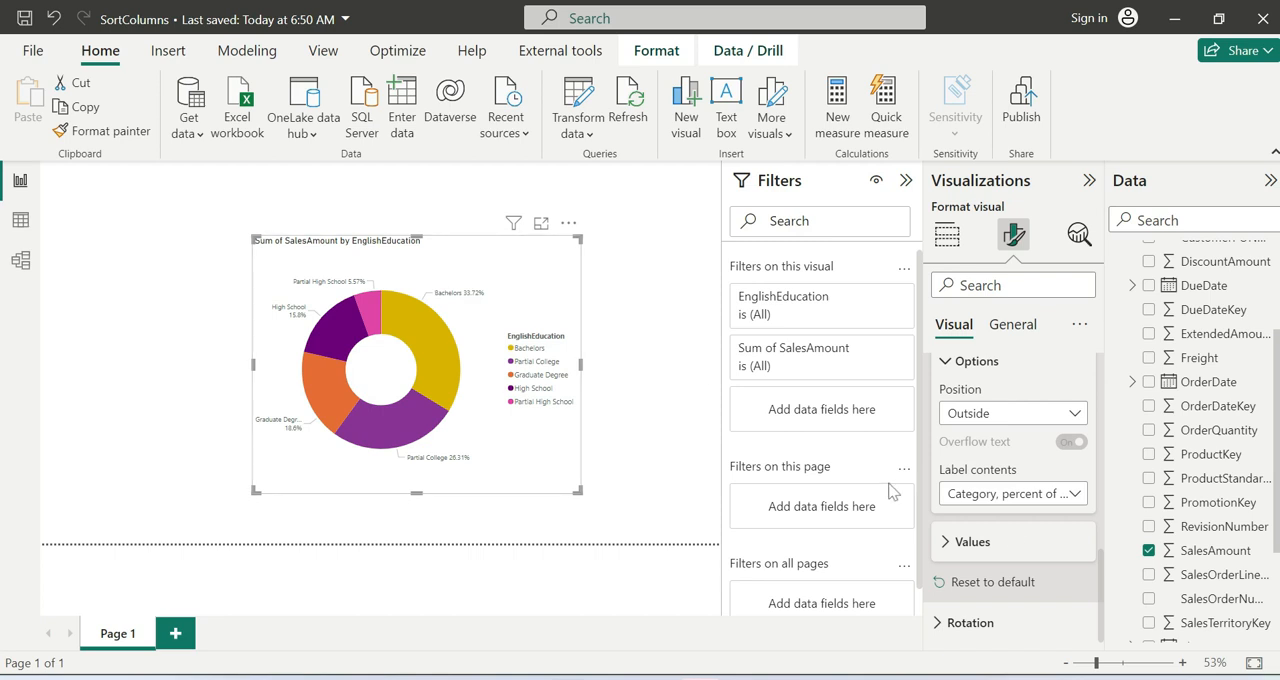
left_click(1012, 492)
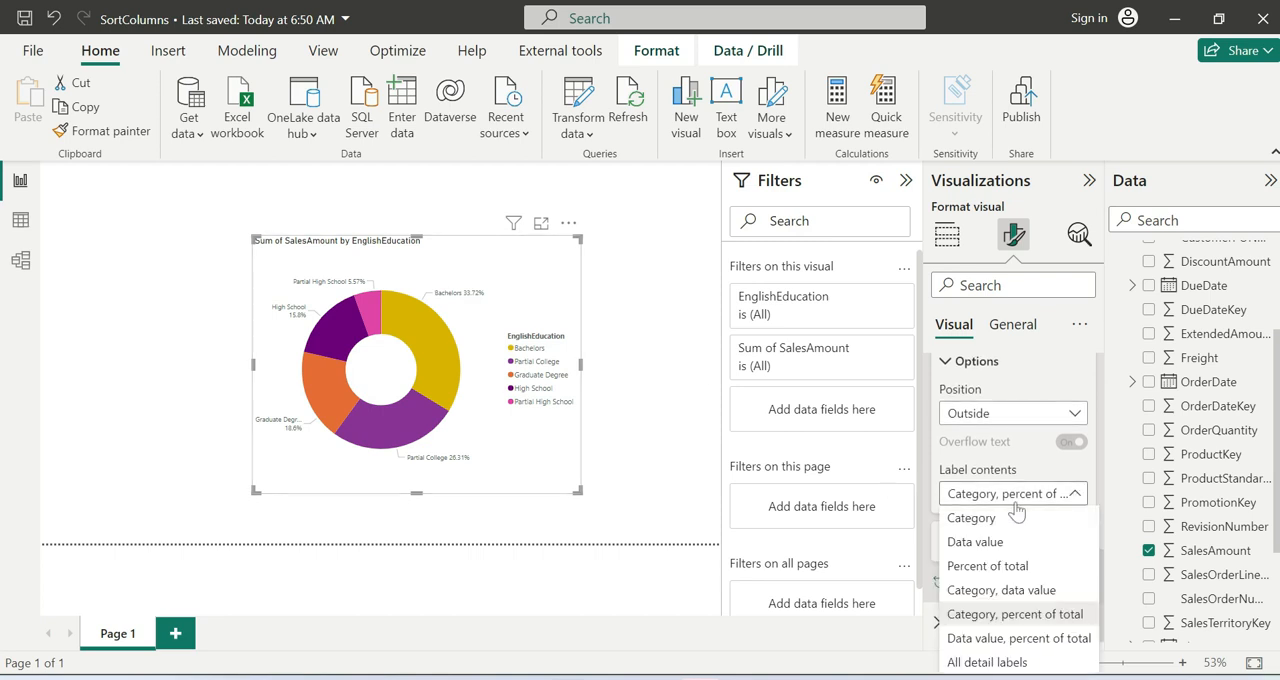
left_click(988, 662)
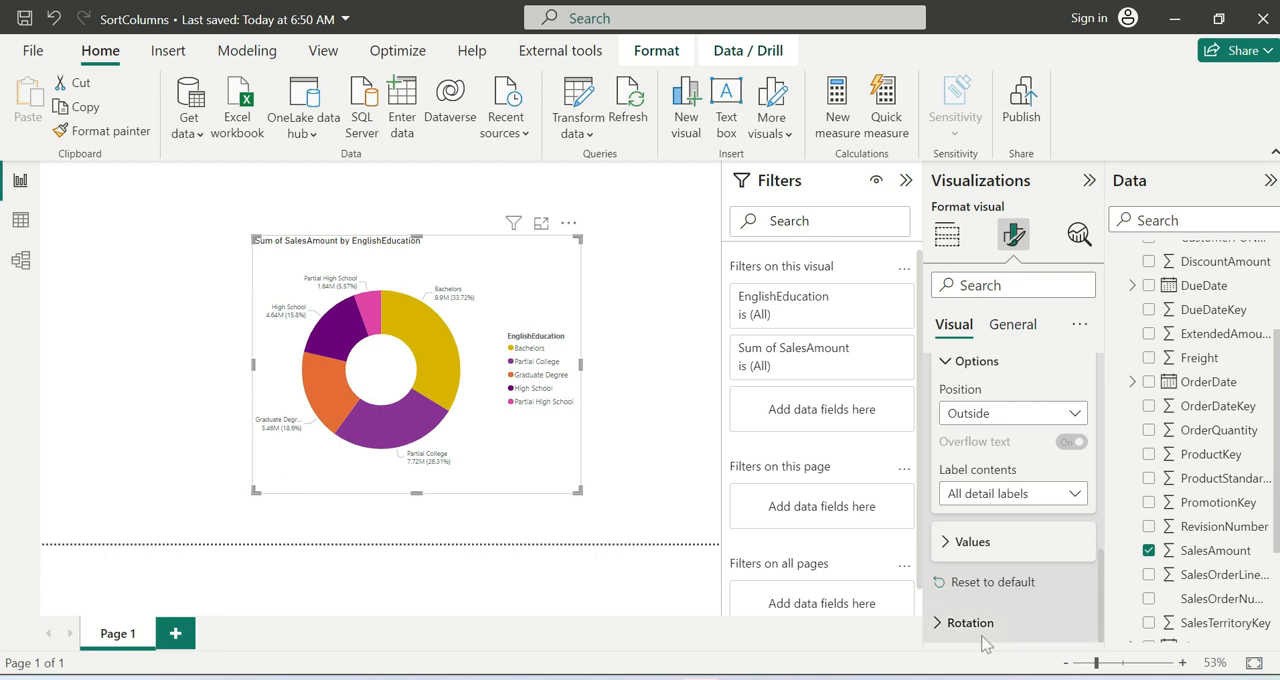
- Rotate the donut to about 77° and beyond, reset it to 0°, and return to Build visual
left_click(968, 622)
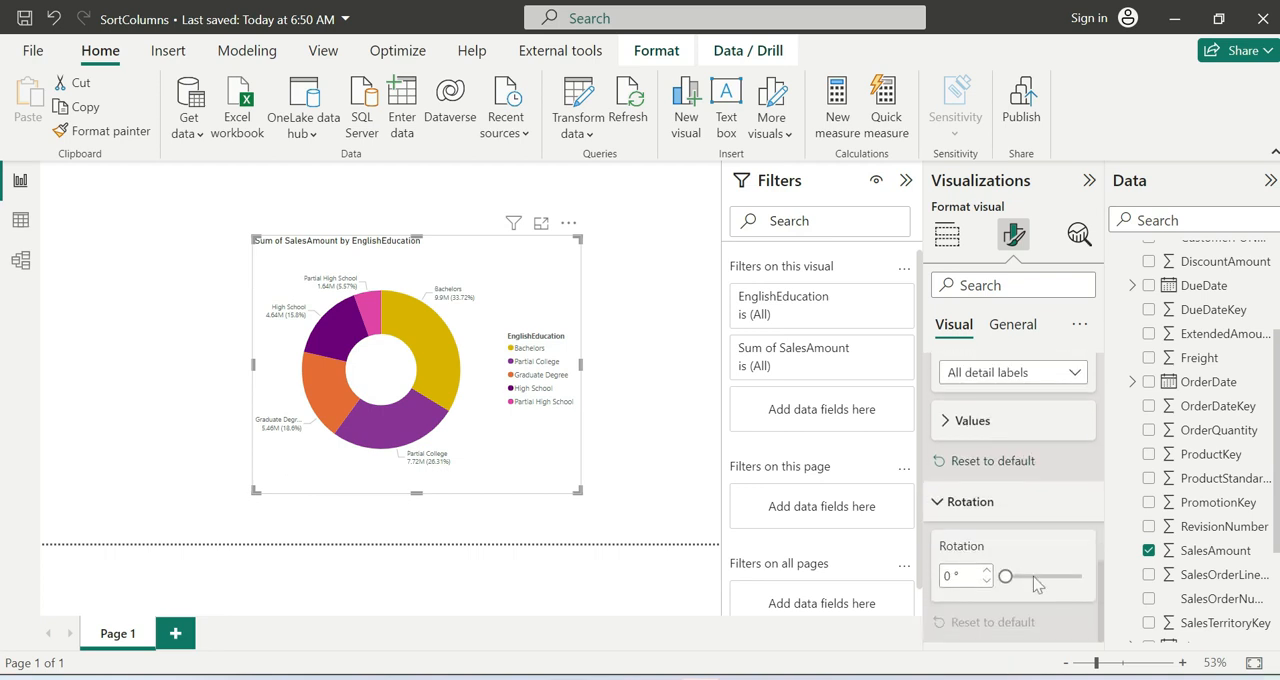
left_click_drag(1004, 576, 1022, 576)
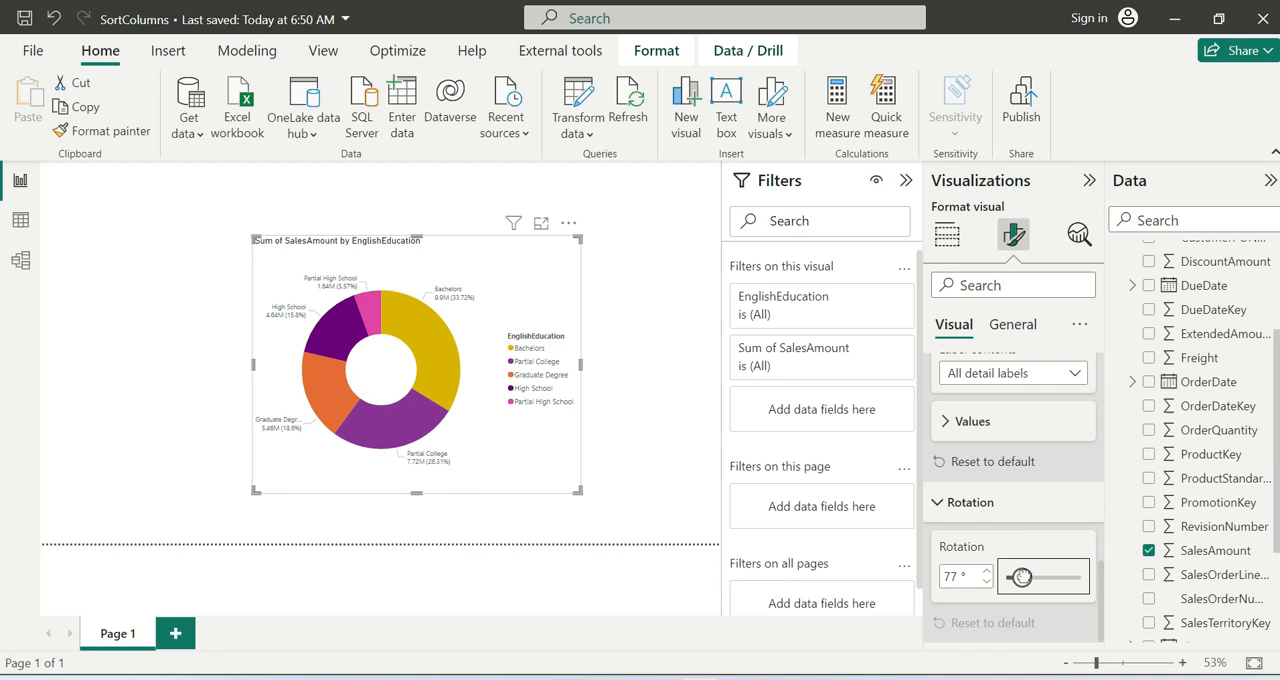
left_click_drag(1020, 576, 1044, 576)
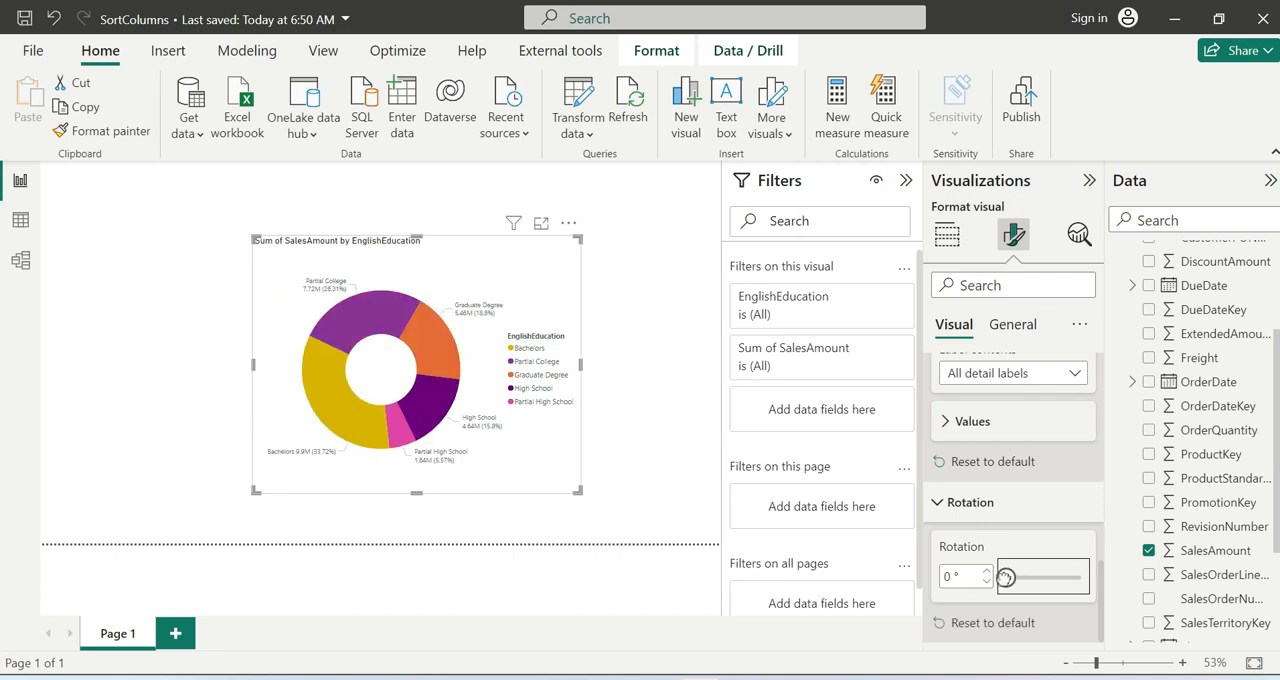
left_click_drag(1004, 576, 1004, 576)
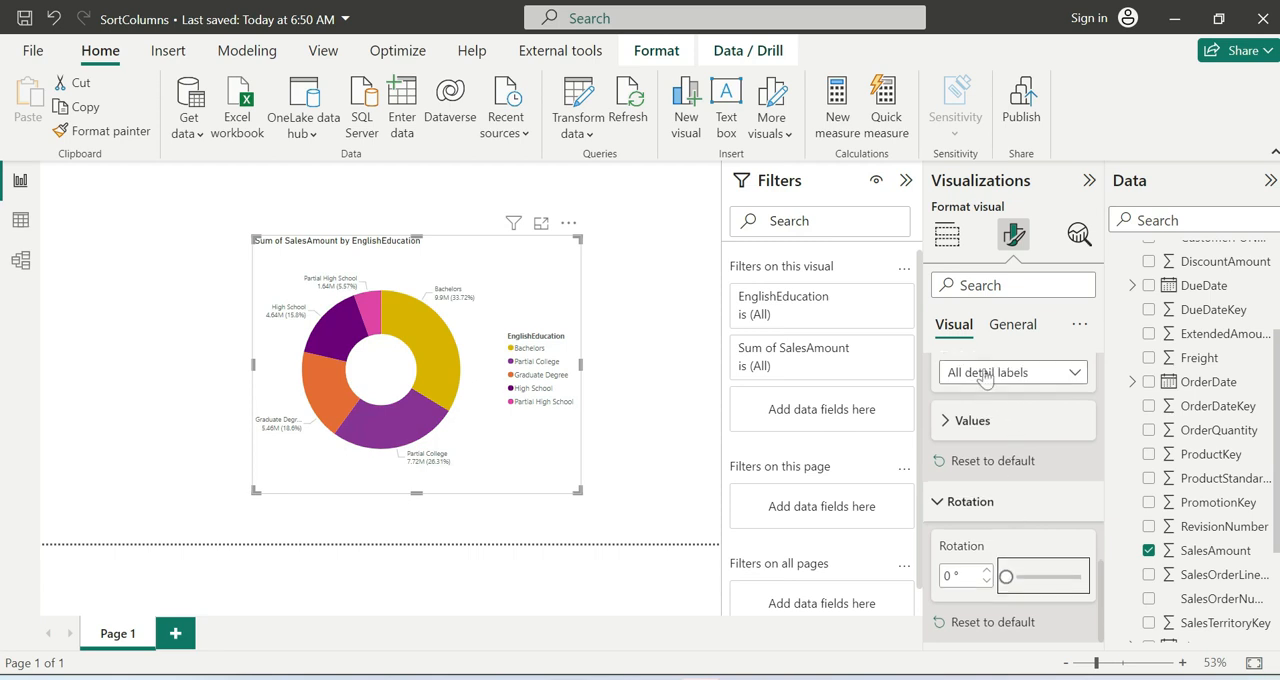
left_click(946, 234)
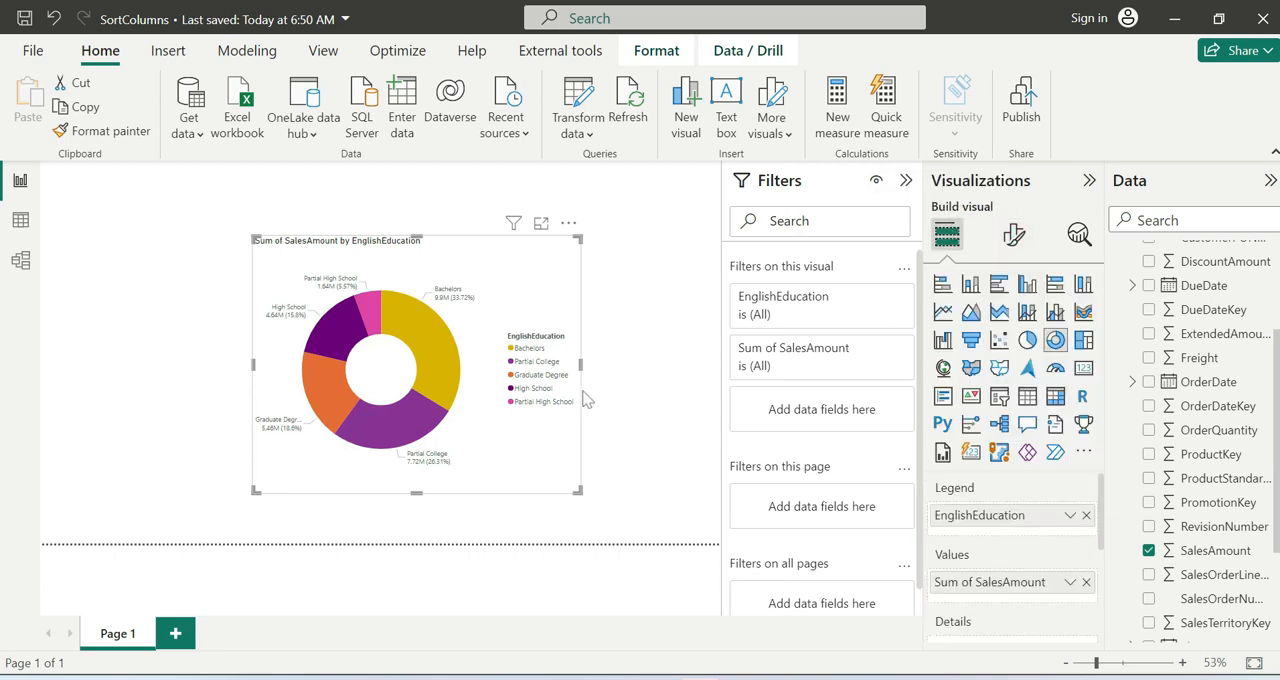
mouse_move(536, 384)
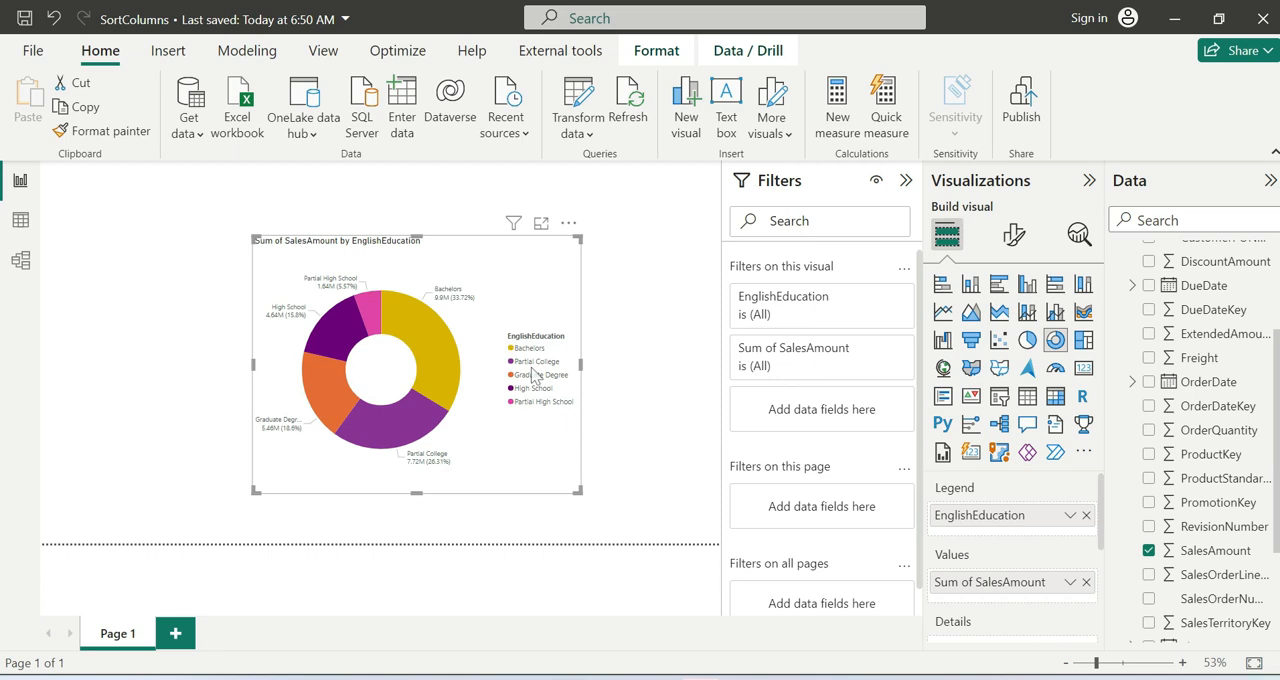
mouse_move(484, 390)
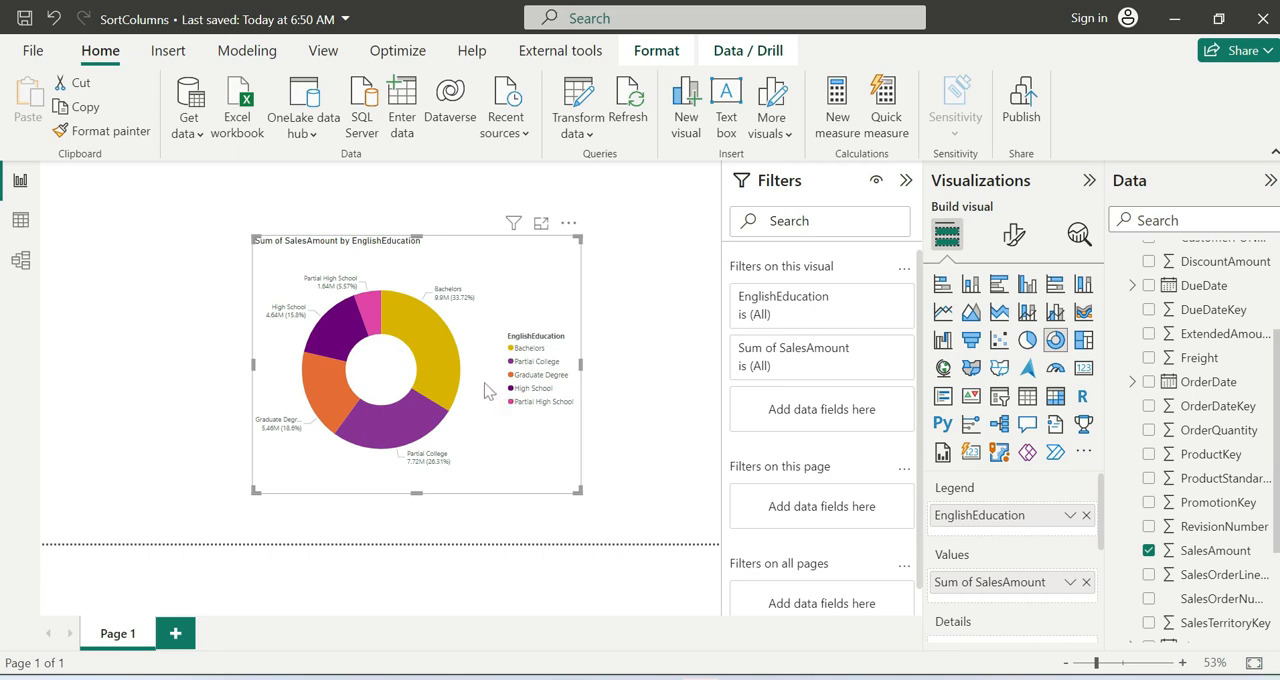
mouse_move(452, 406)
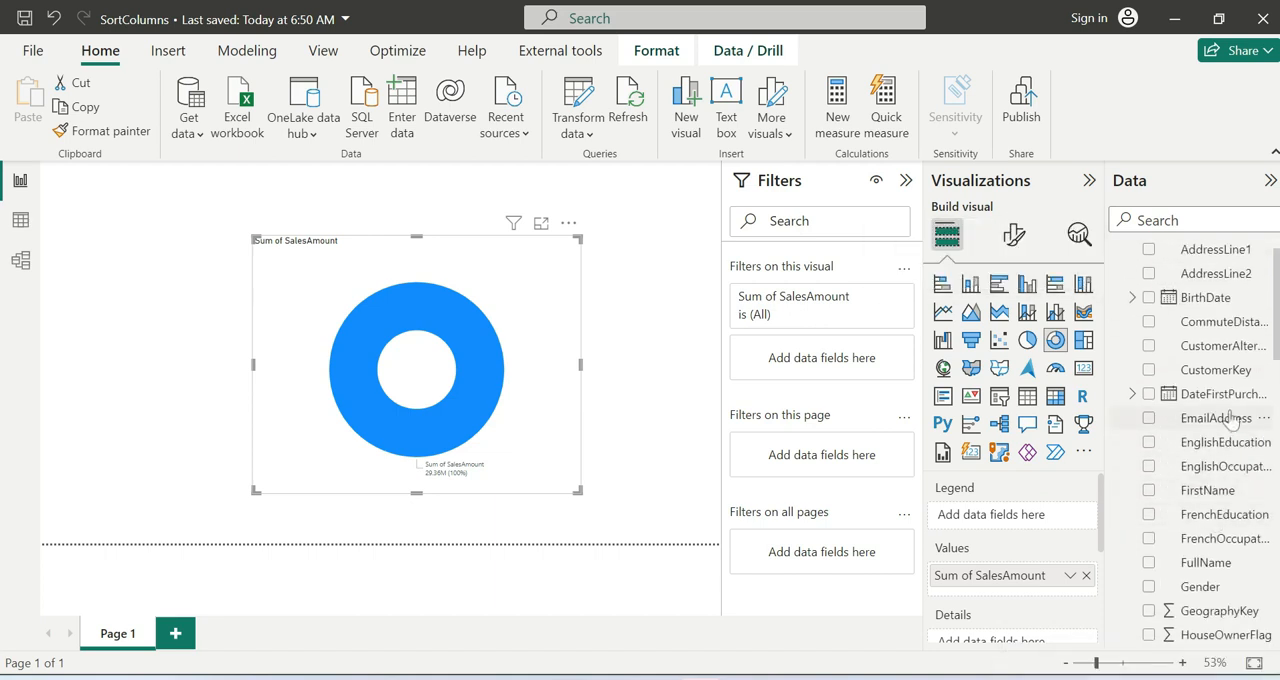
- Try EmailAddress as the legend, enlarge the chart, then split it by CommuteDistance instead
left_click(1148, 418)
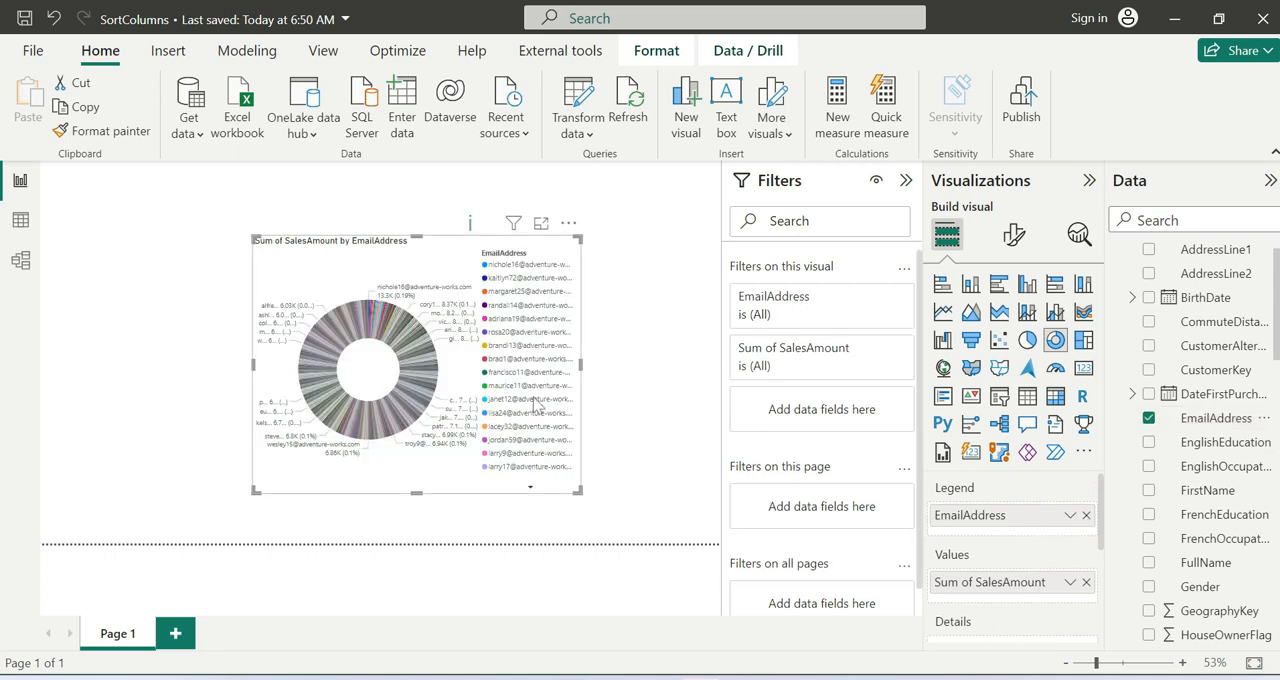
mouse_move(524, 398)
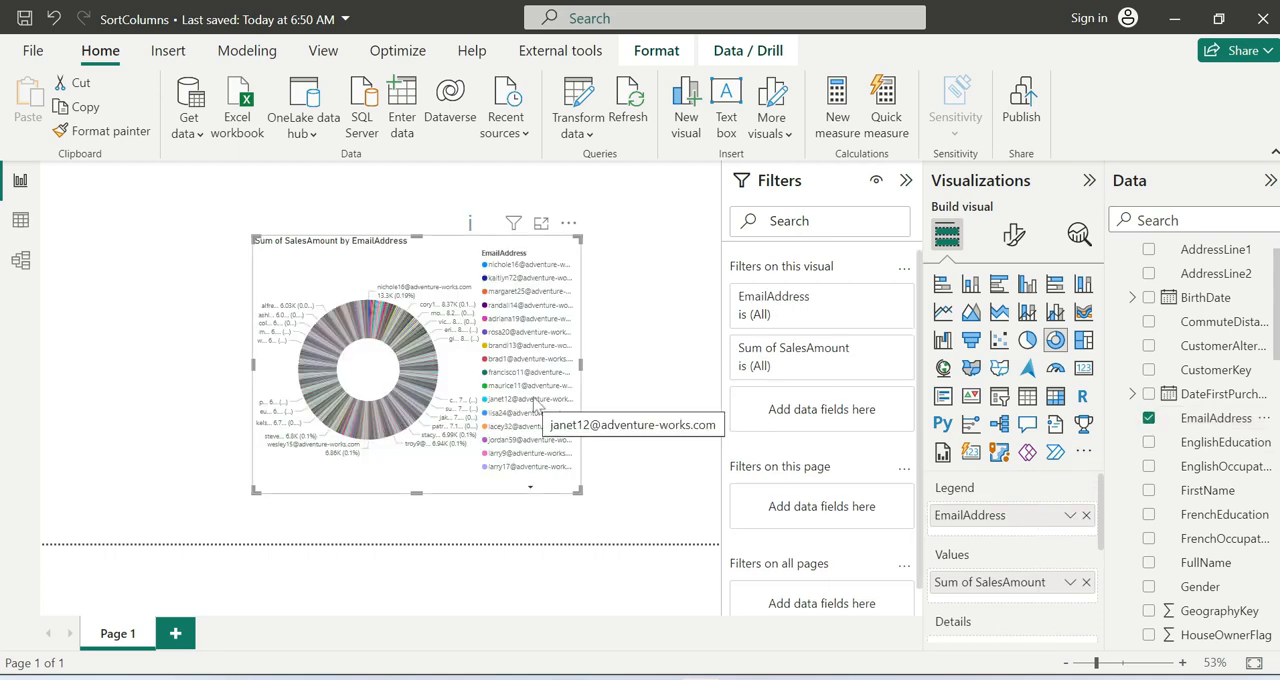
mouse_move(650, 518)
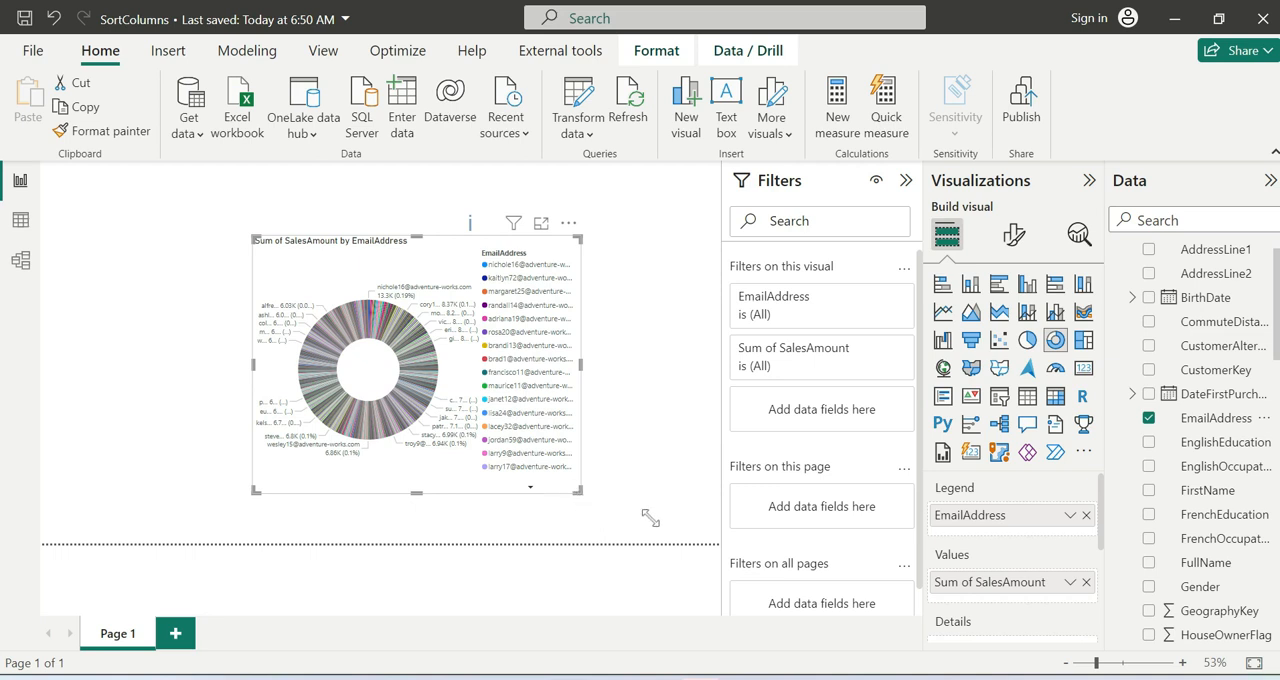
left_click_drag(584, 496, 664, 524)
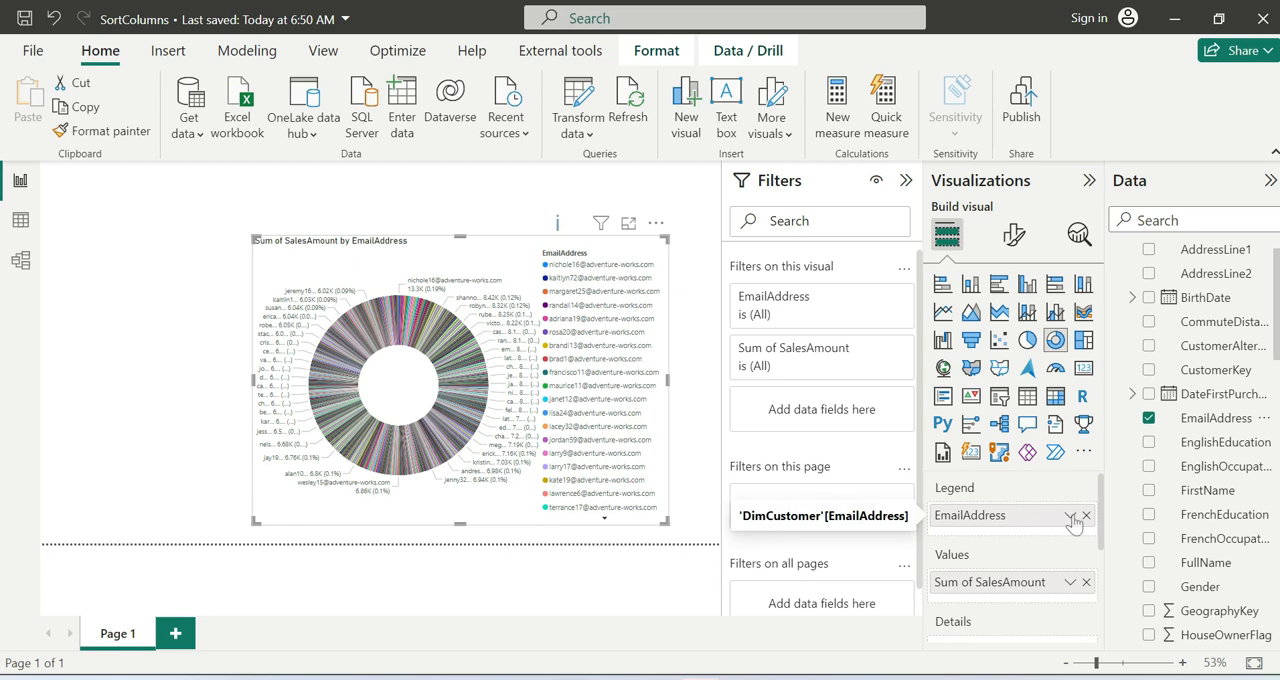
left_click(1084, 516)
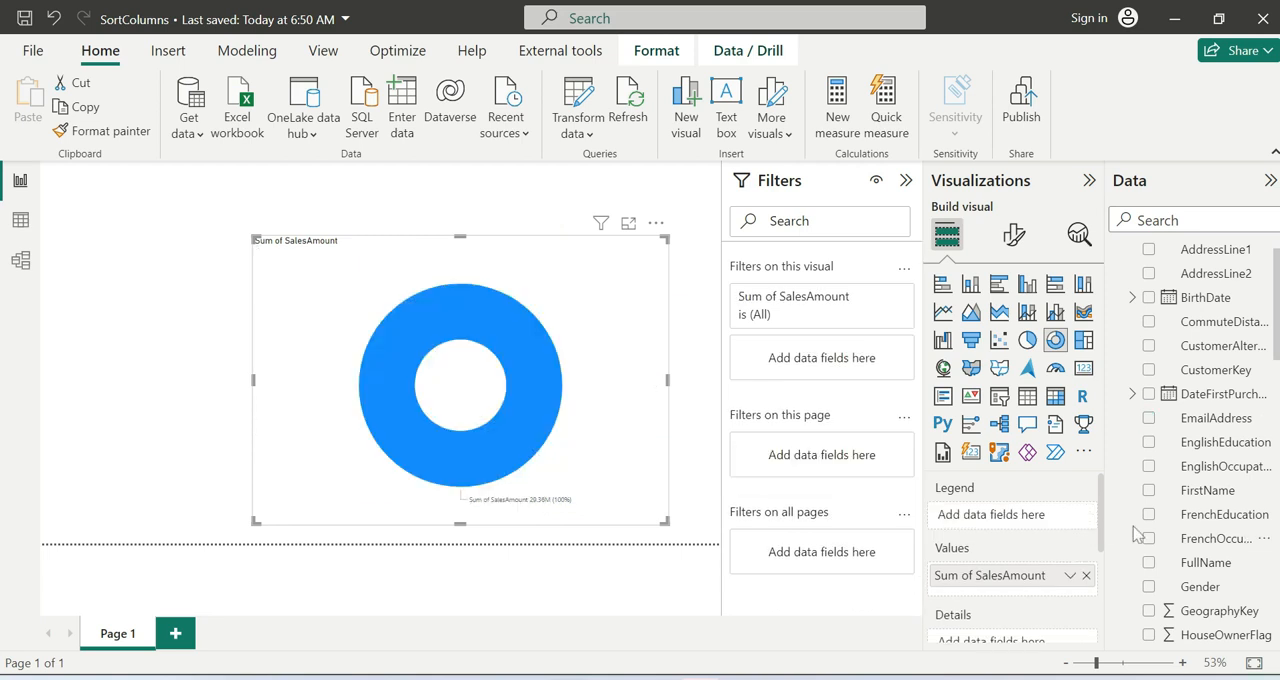
left_click_drag(1218, 514, 1004, 524)
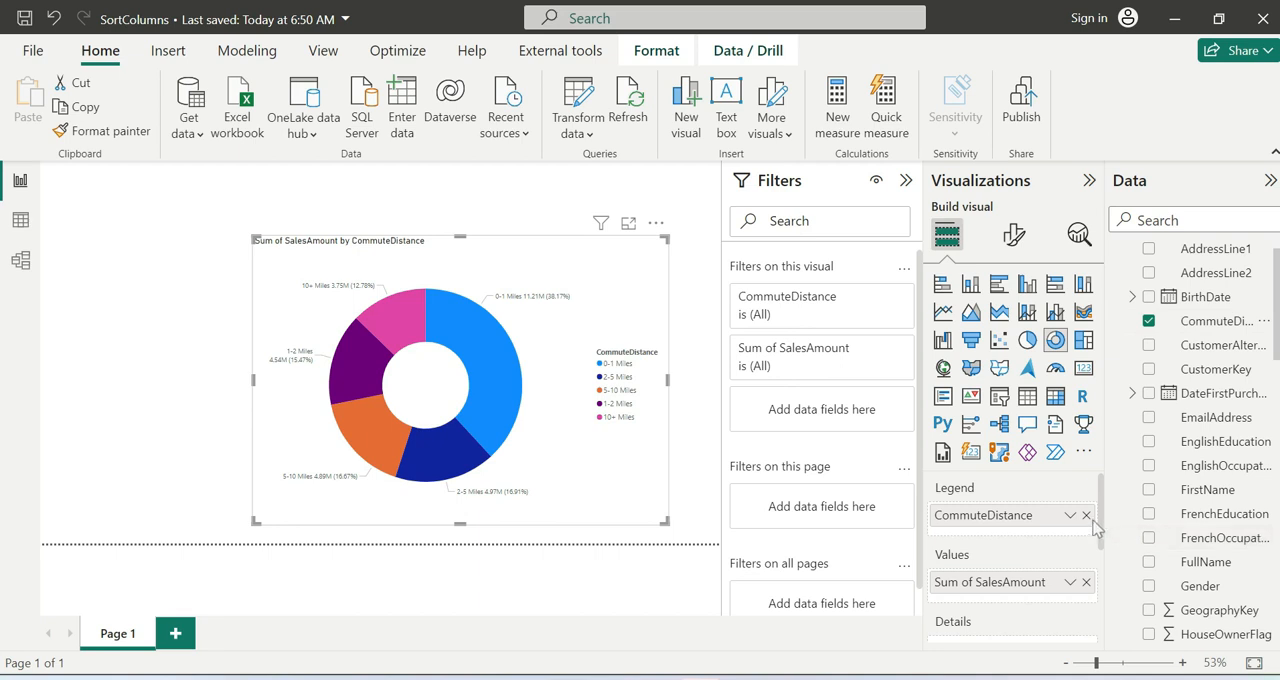
- Remove CommuteDistance and break the donut down by FirstName into many small slices
left_click(1086, 516)
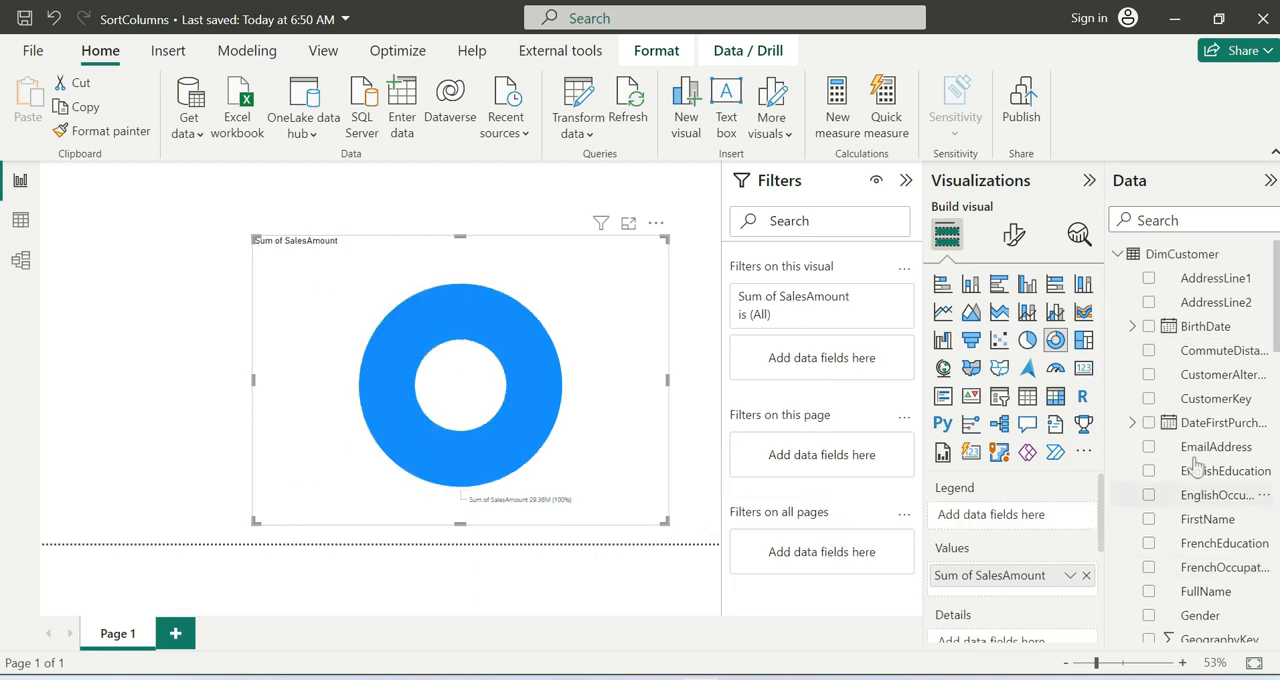
scroll("down", 3)
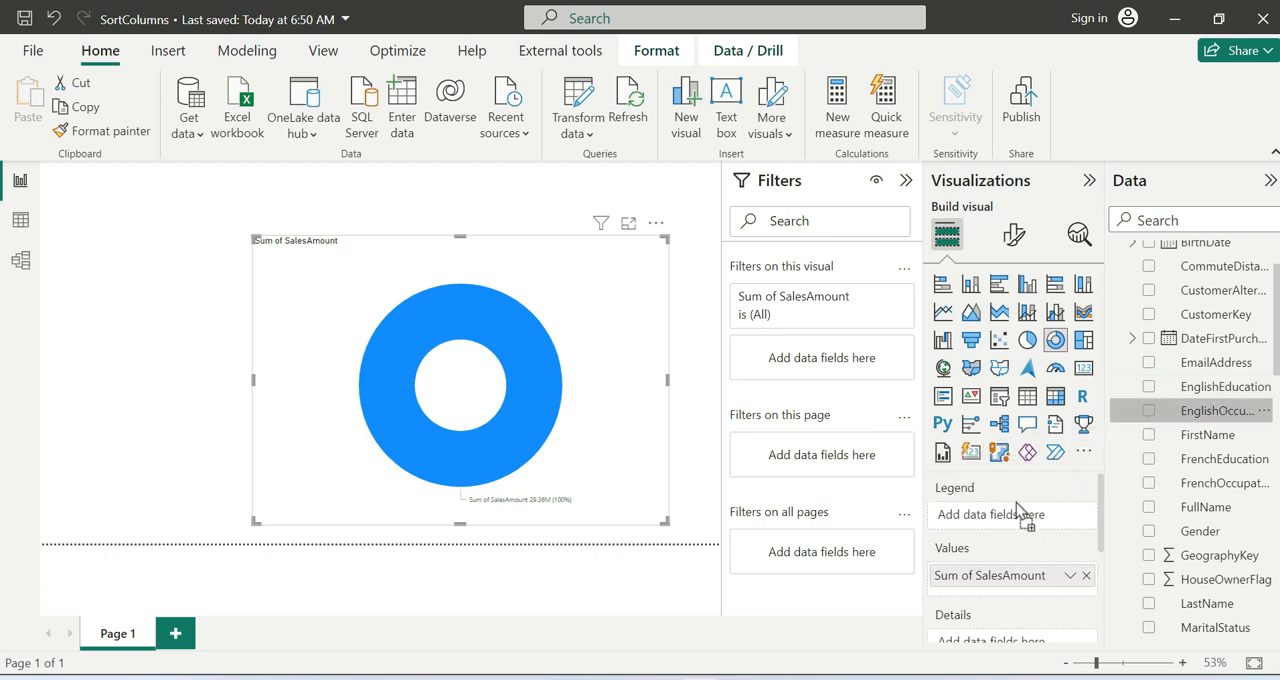
left_click(1148, 410)
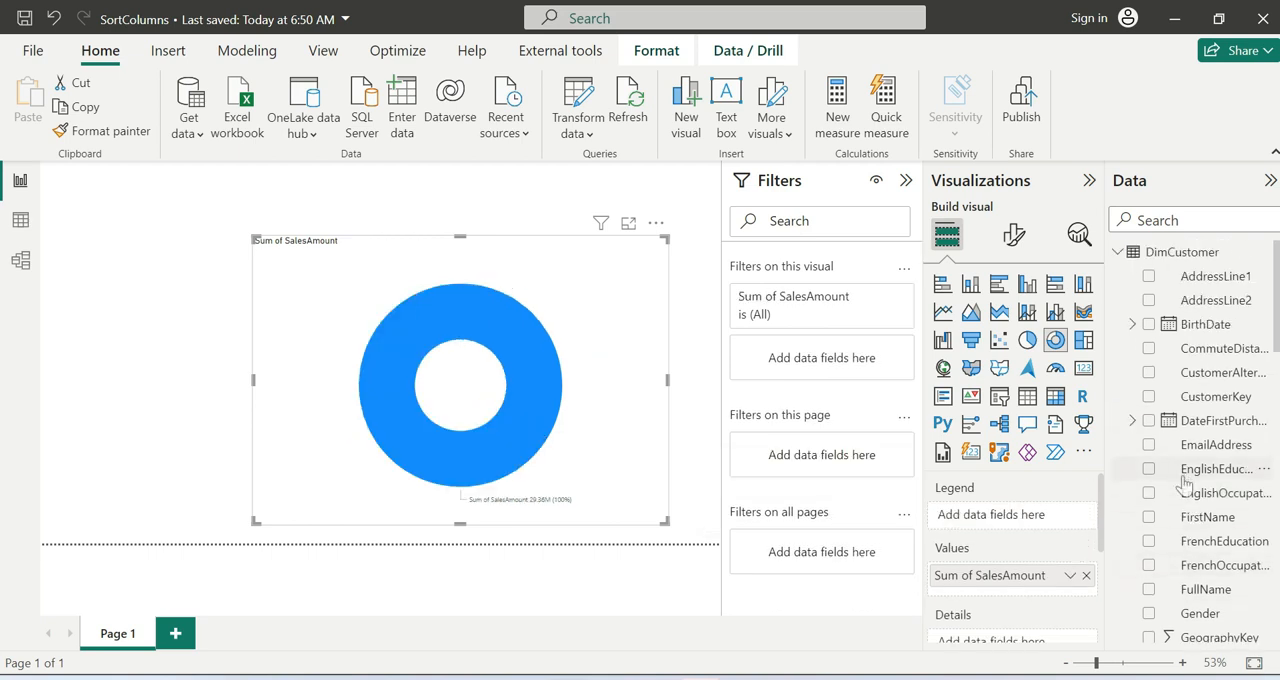
left_click(1208, 498)
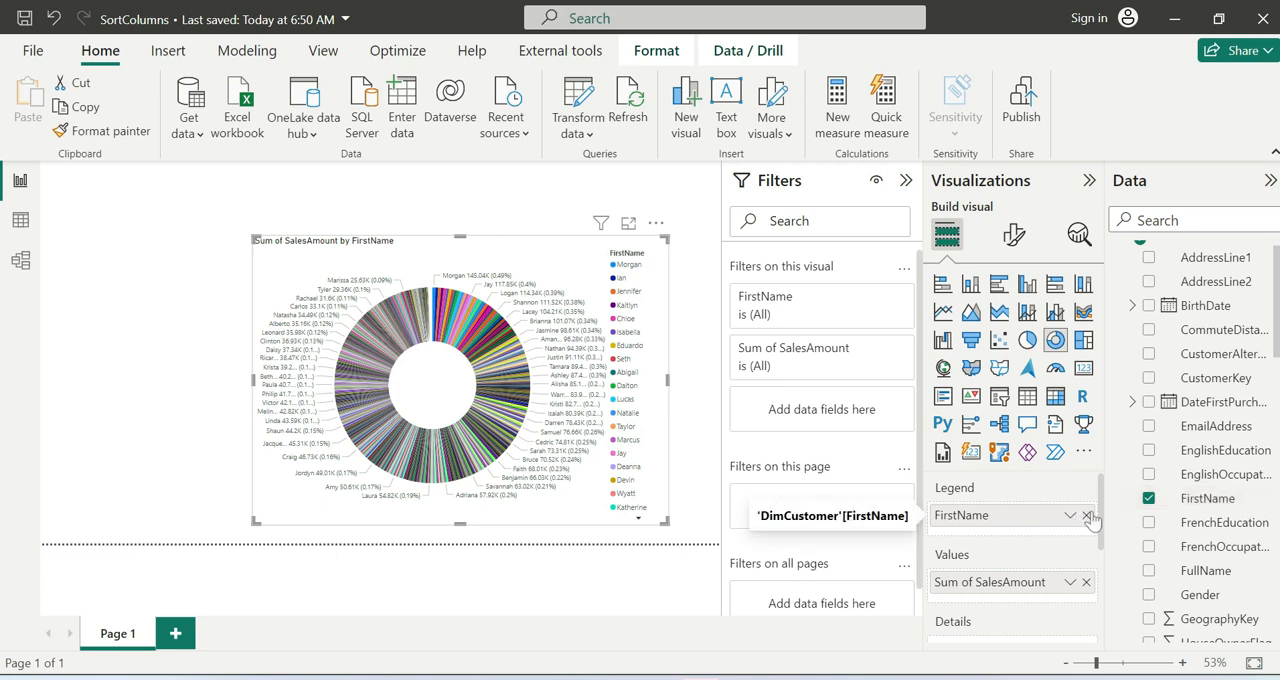
- Switch to the Chrome window with the Microsoft Learn doughnut charts article
left_click(1086, 516)
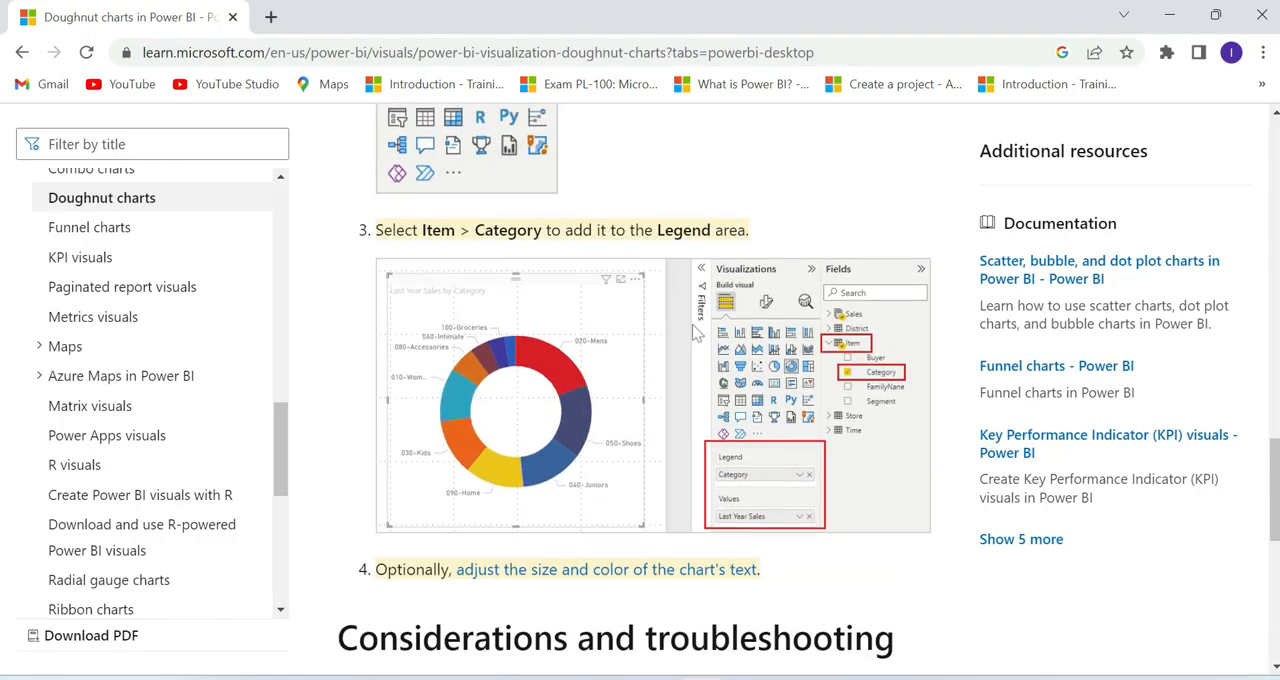
- Scroll the article from its intro down to Considerations and troubleshooting
scroll("up", 3)
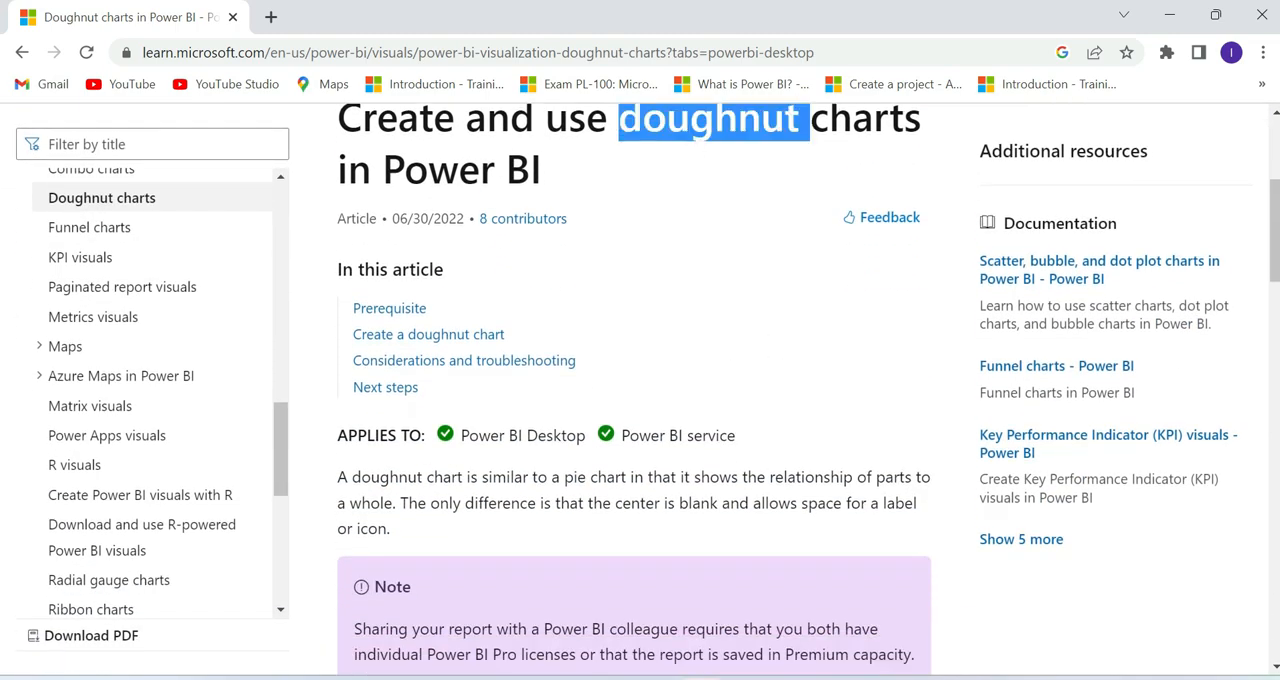
scroll("down", 3)
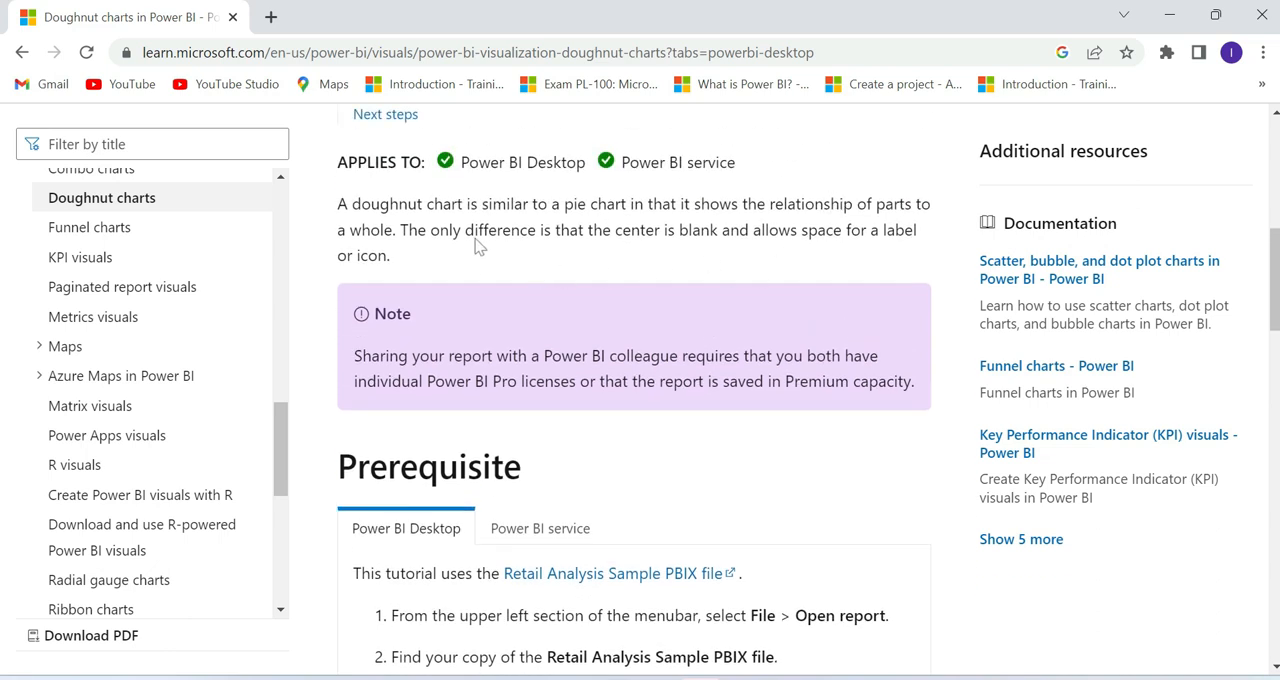
scroll("down", 3)
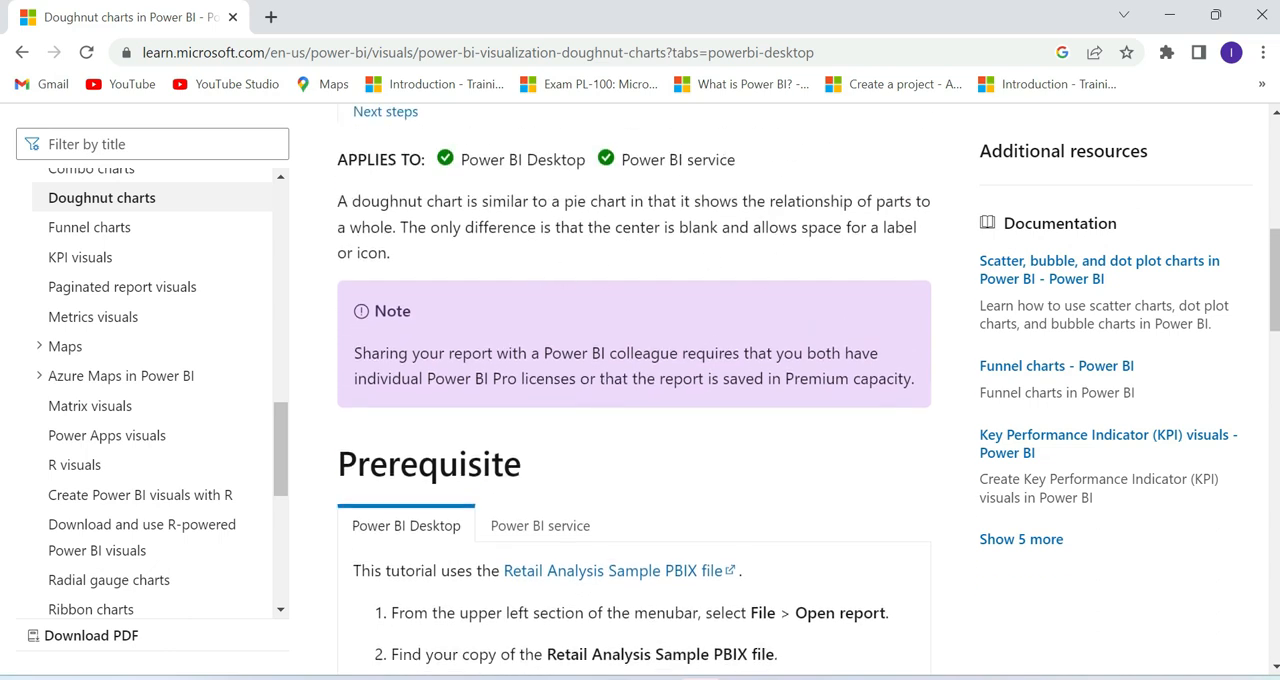
scroll("down", 3)
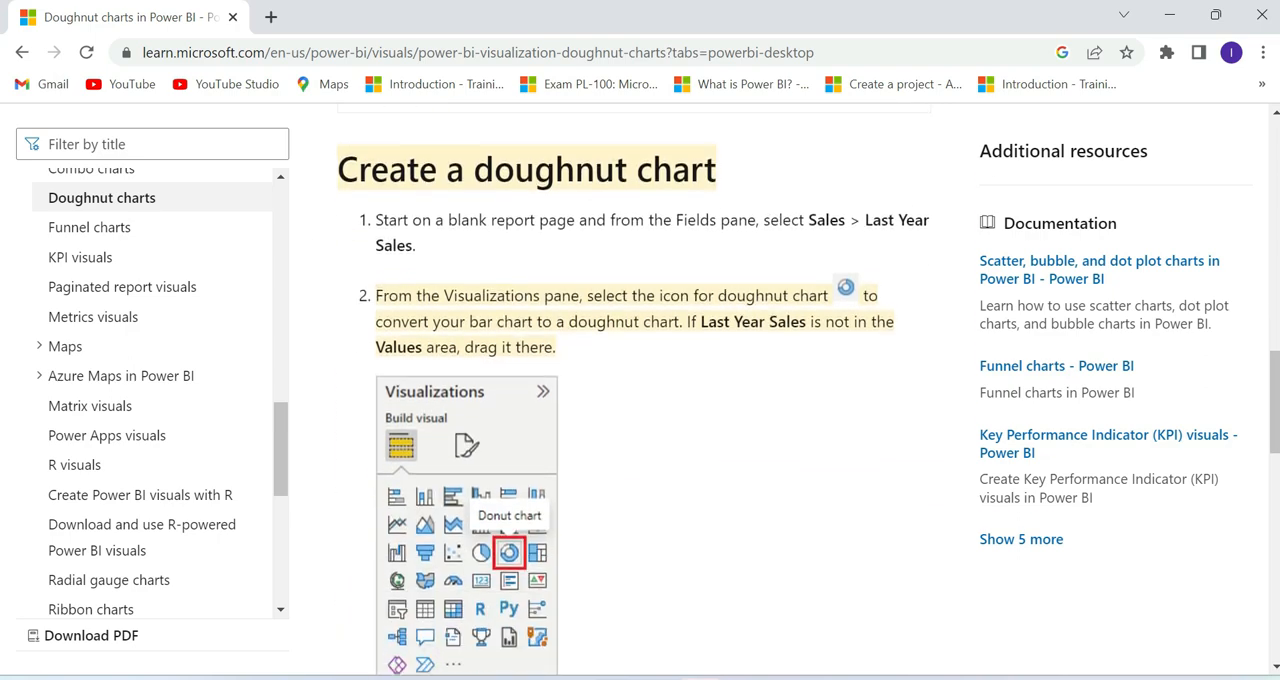
scroll("down", 3)
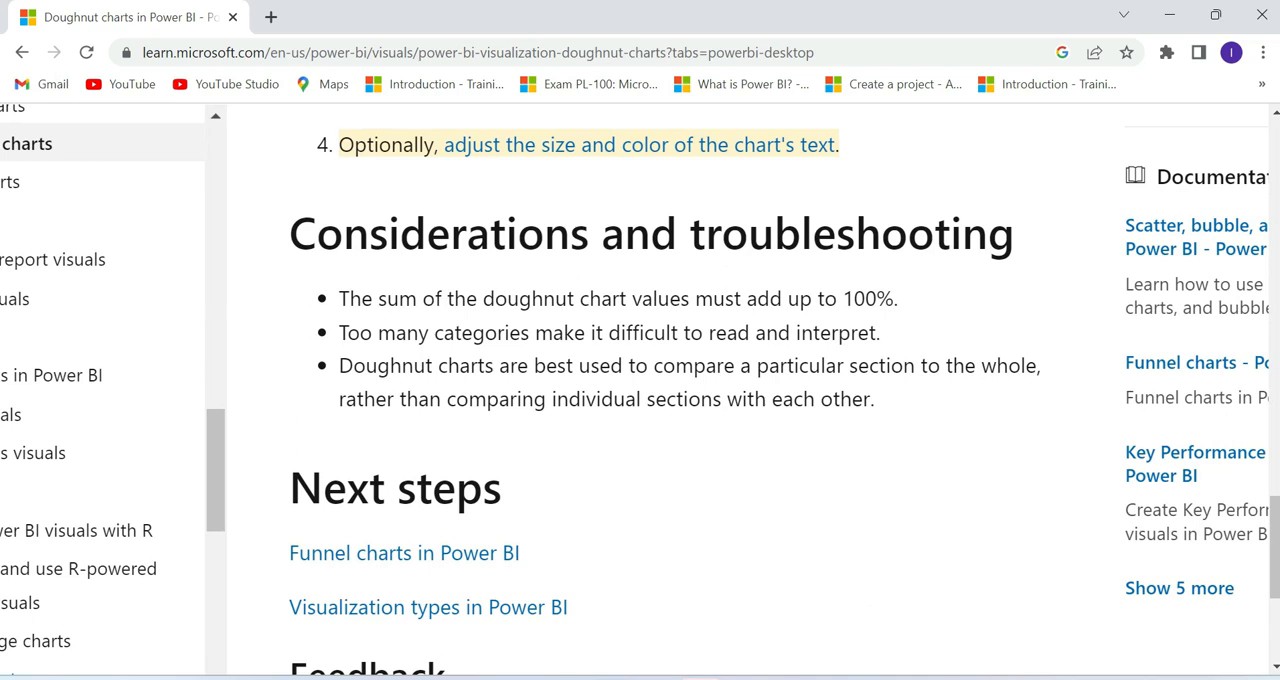
- Highlight the Microsoft Learn 'too many categories' warning, then return to the EnglishEducation donut in Power BI
left_click_drag(338, 332, 876, 332)
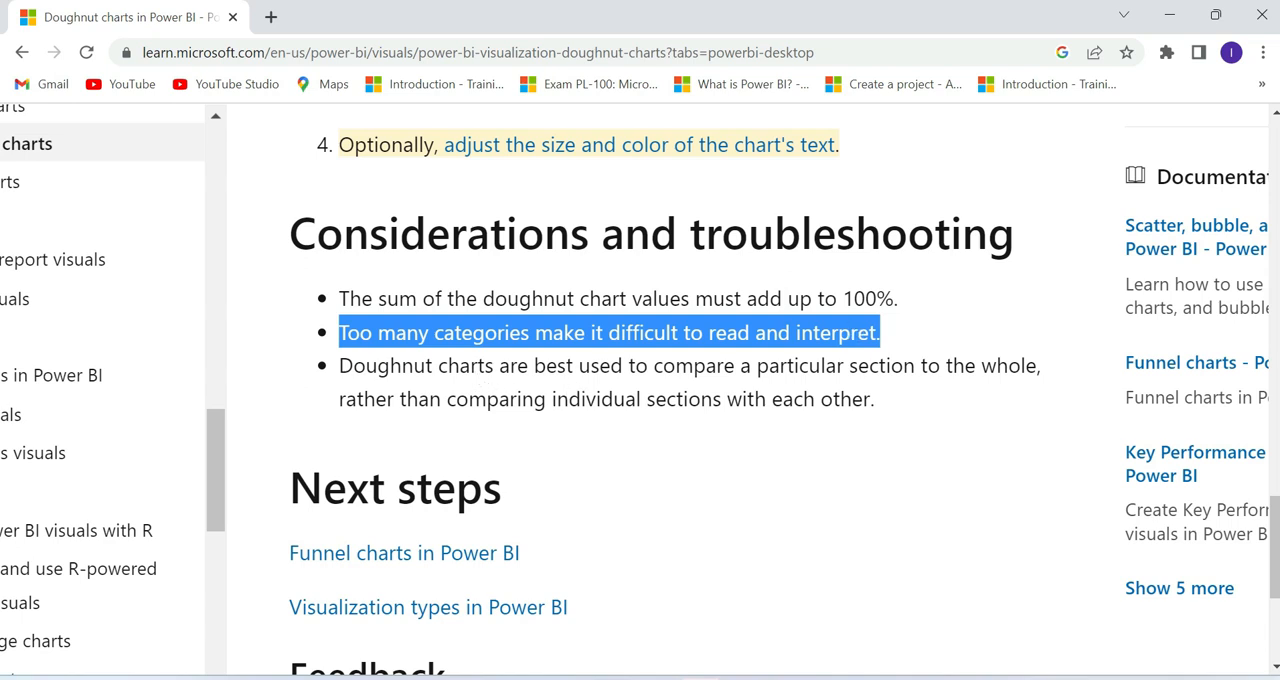
double_click(466, 364)
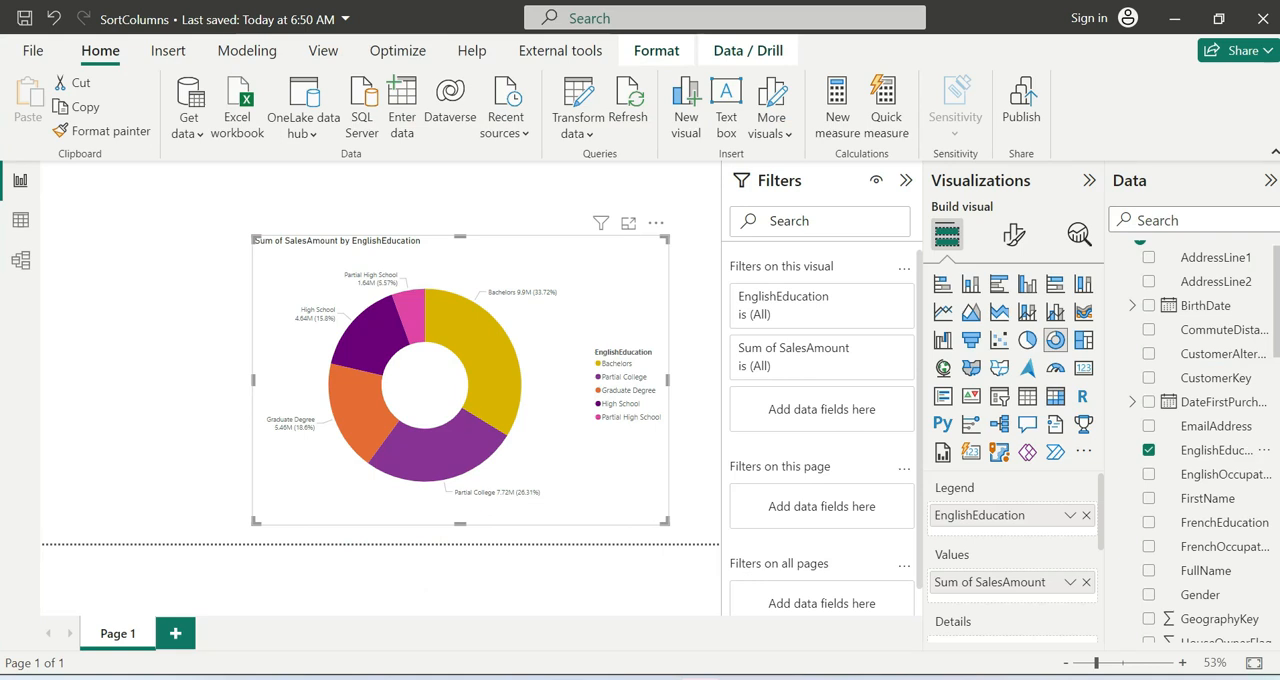
mouse_move(480, 440)
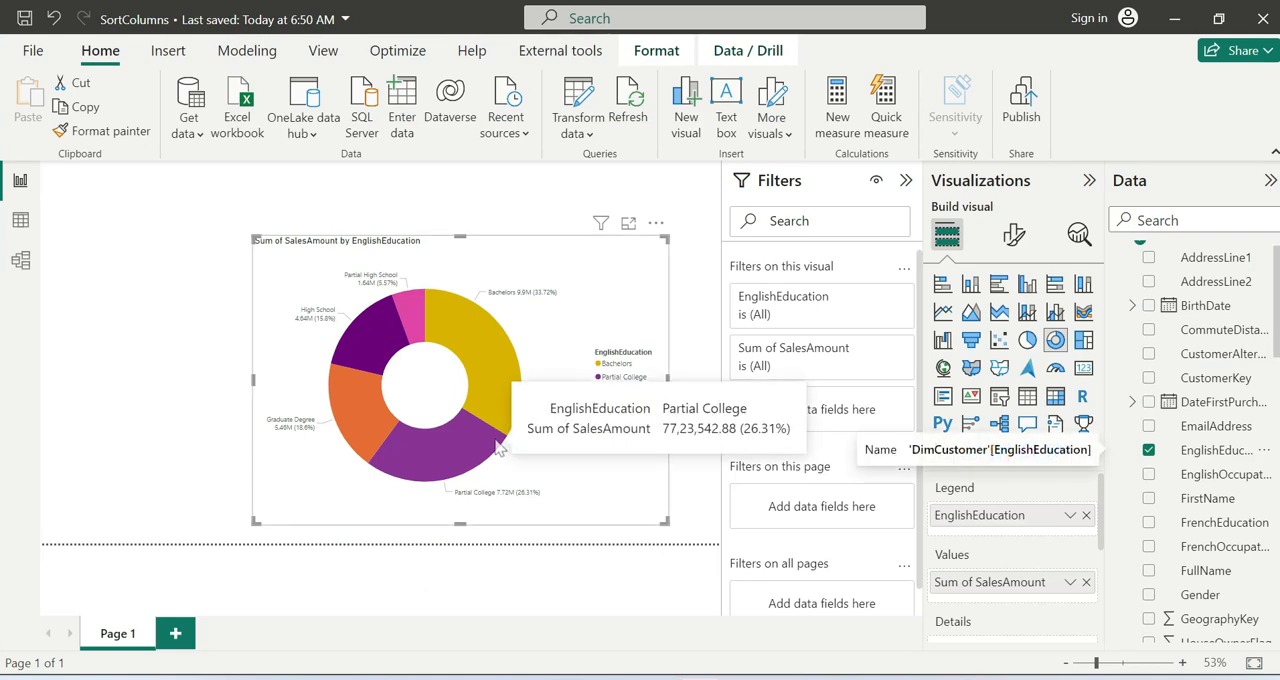